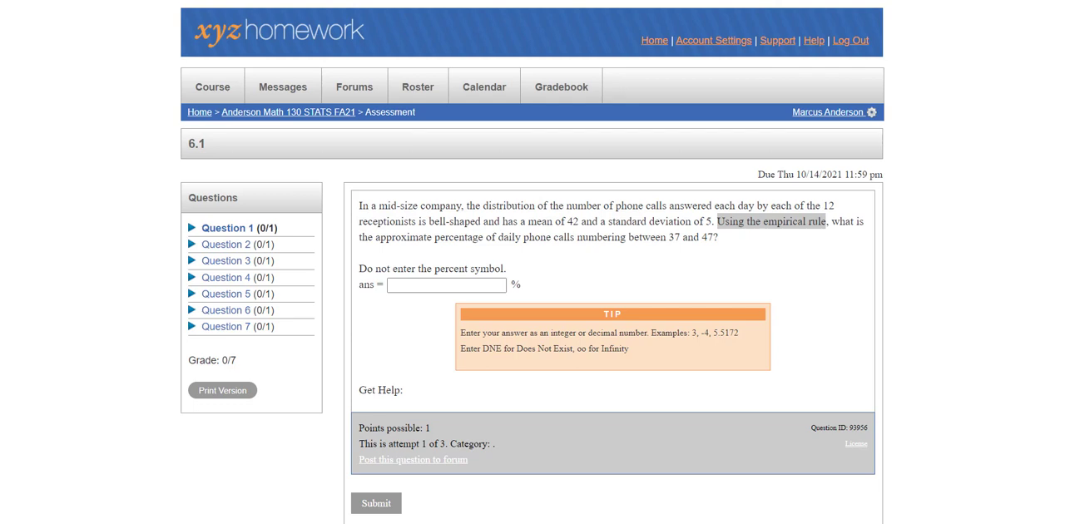
mouse_move(166, 361)
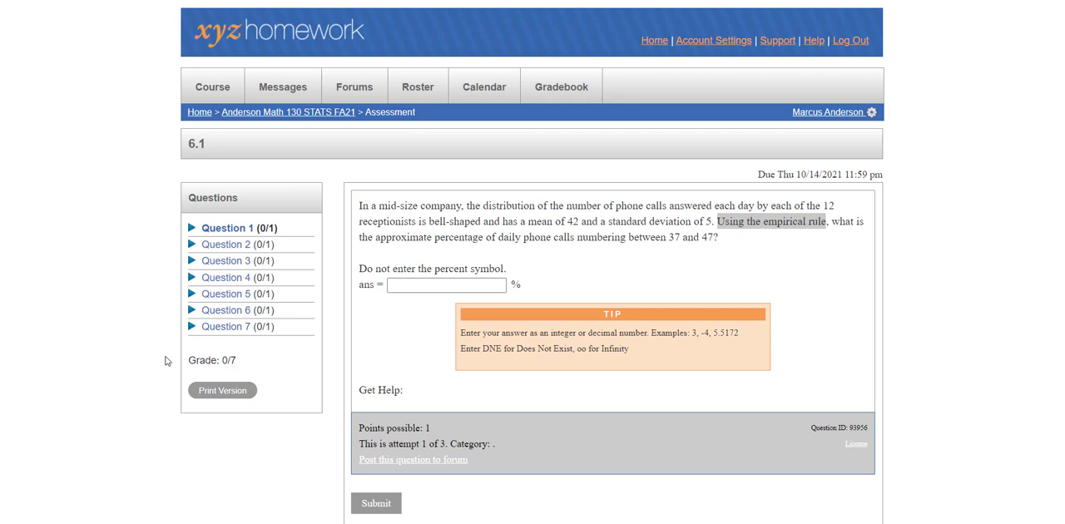
mouse_move(718, 270)
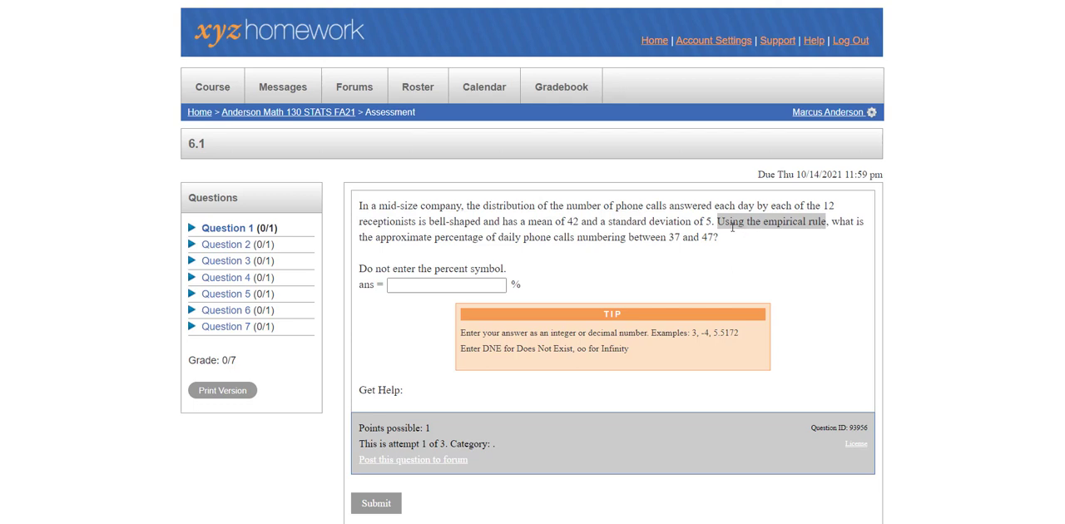
mouse_move(804, 231)
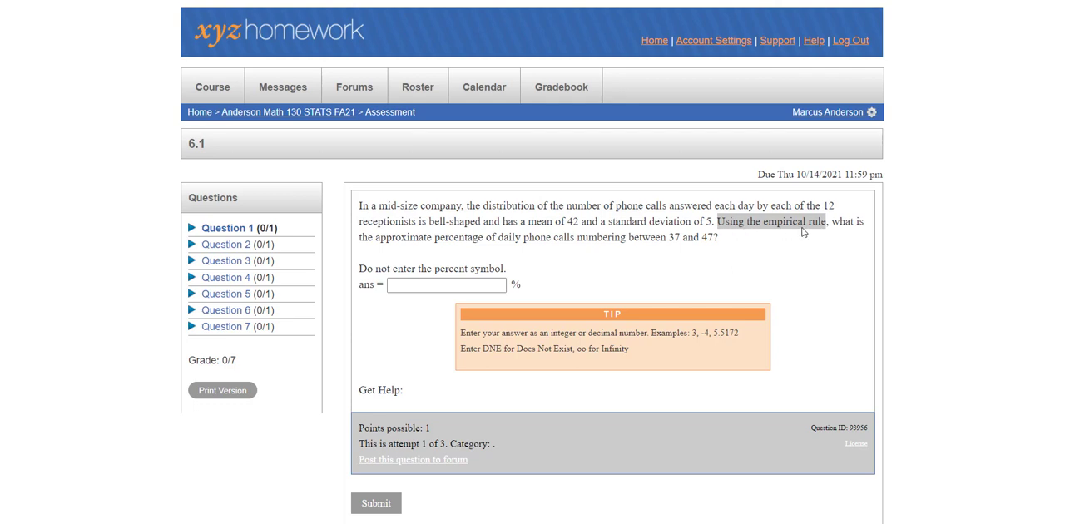
mouse_move(805, 253)
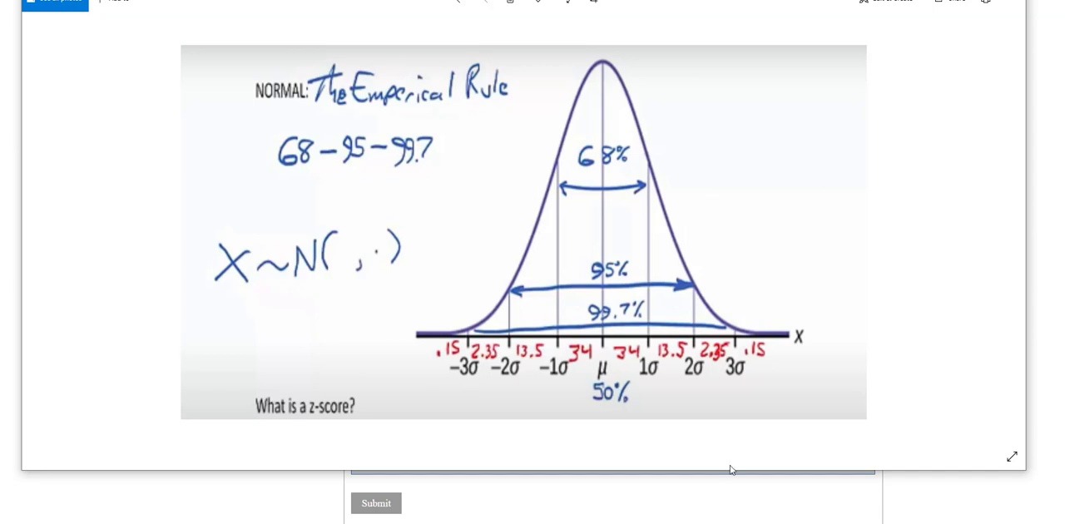
mouse_move(606, 220)
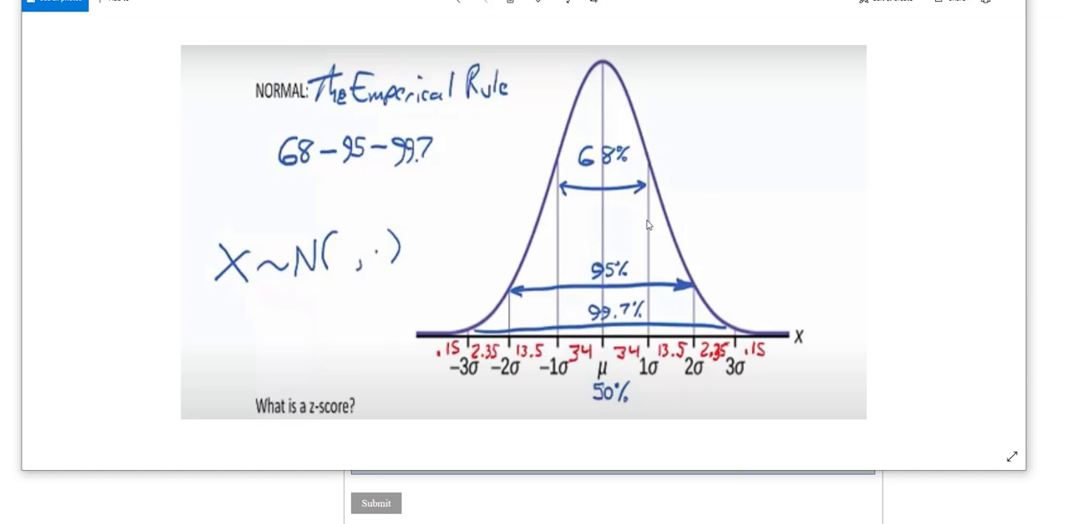
mouse_move(612, 233)
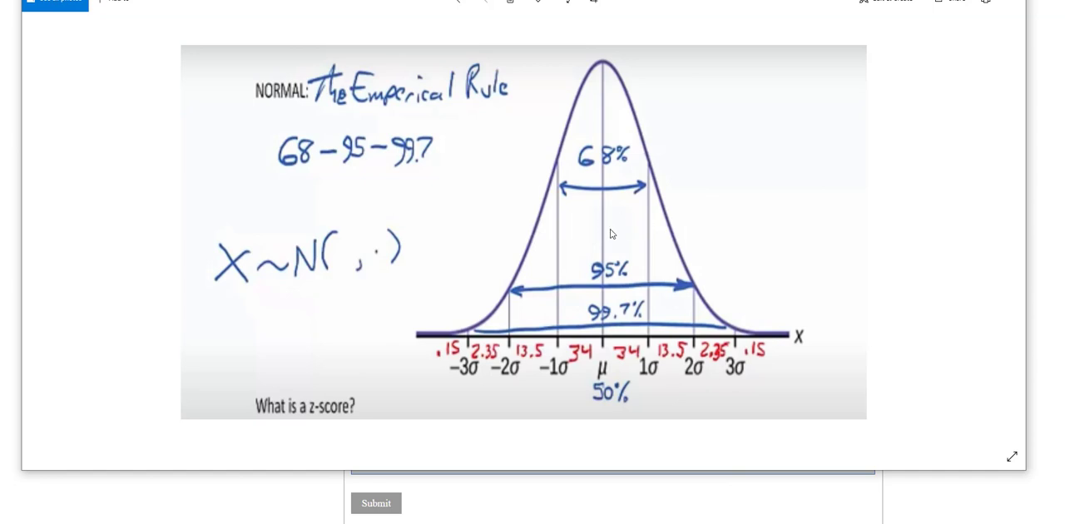
mouse_move(563, 237)
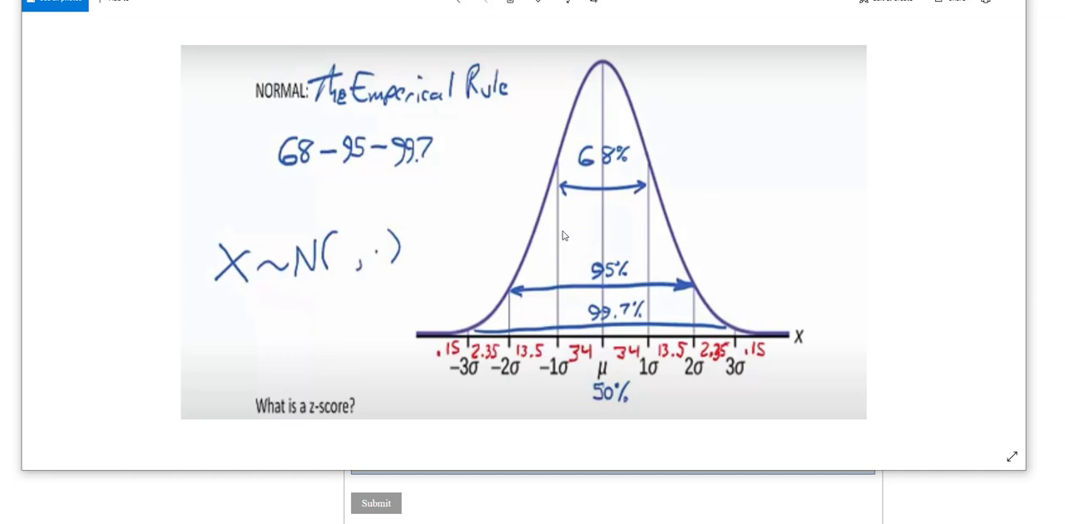
mouse_move(606, 212)
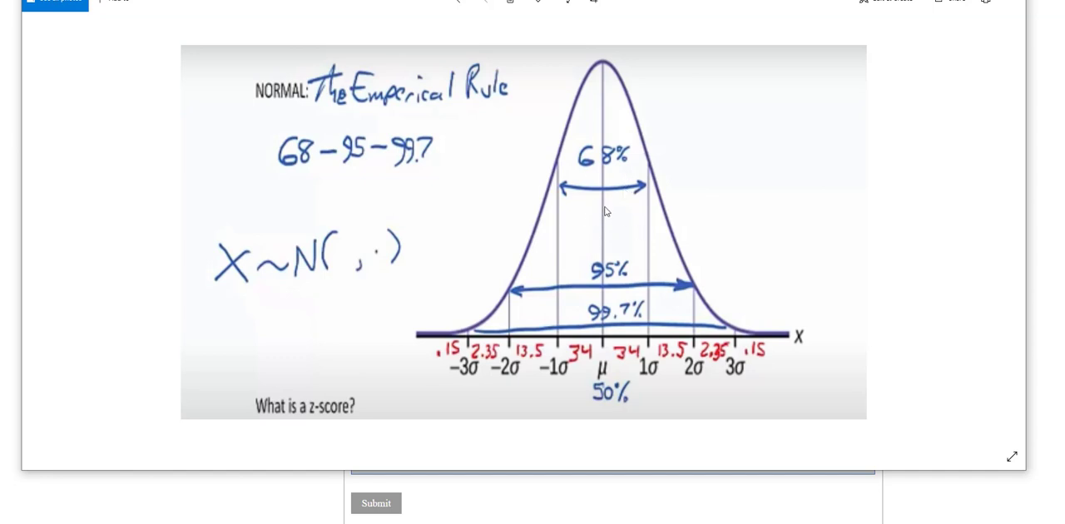
mouse_move(608, 210)
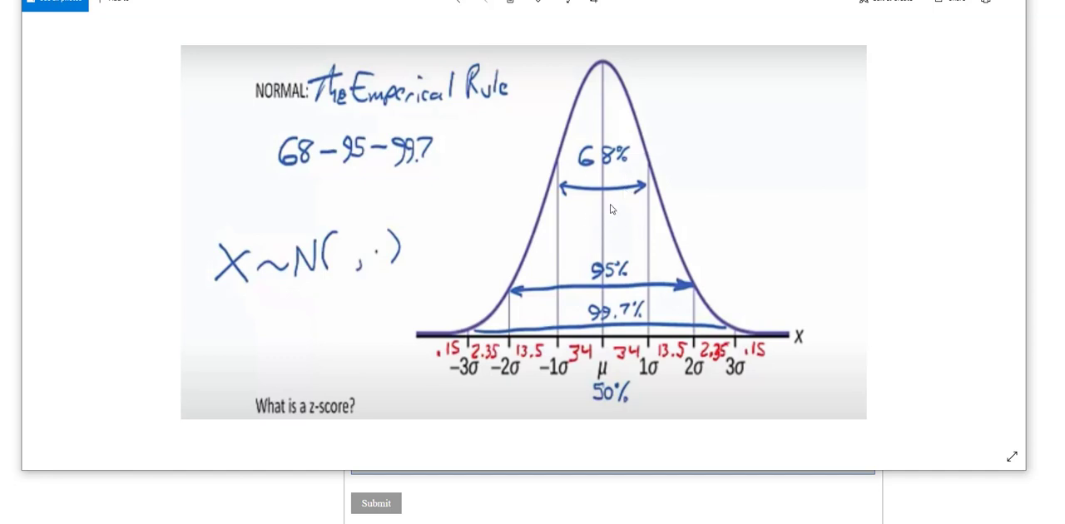
mouse_move(343, 115)
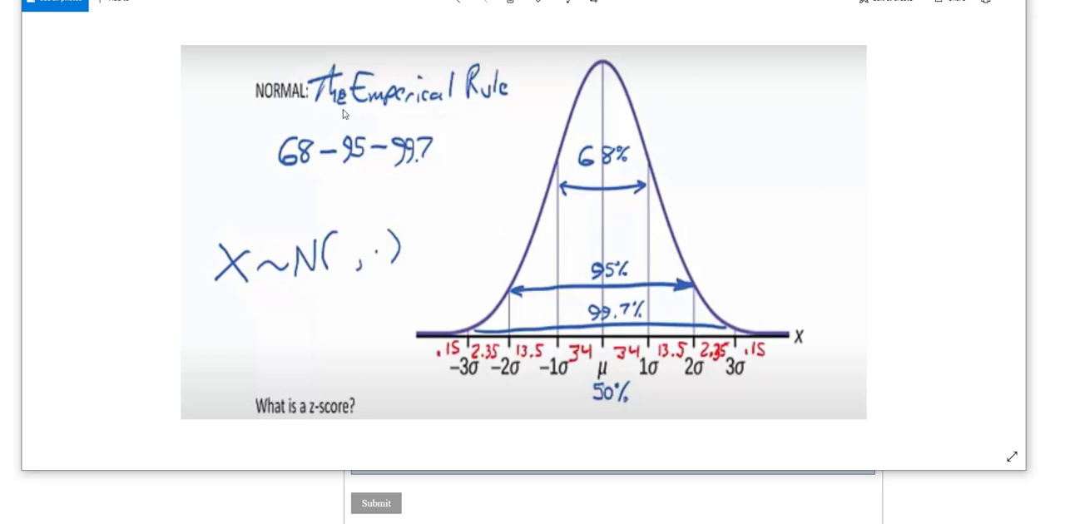
mouse_move(589, 248)
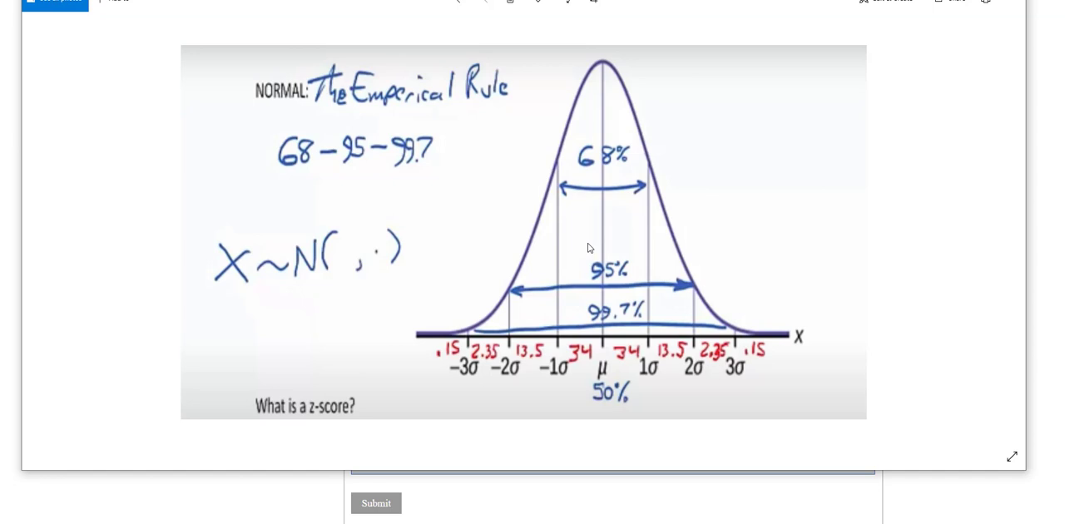
mouse_move(592, 253)
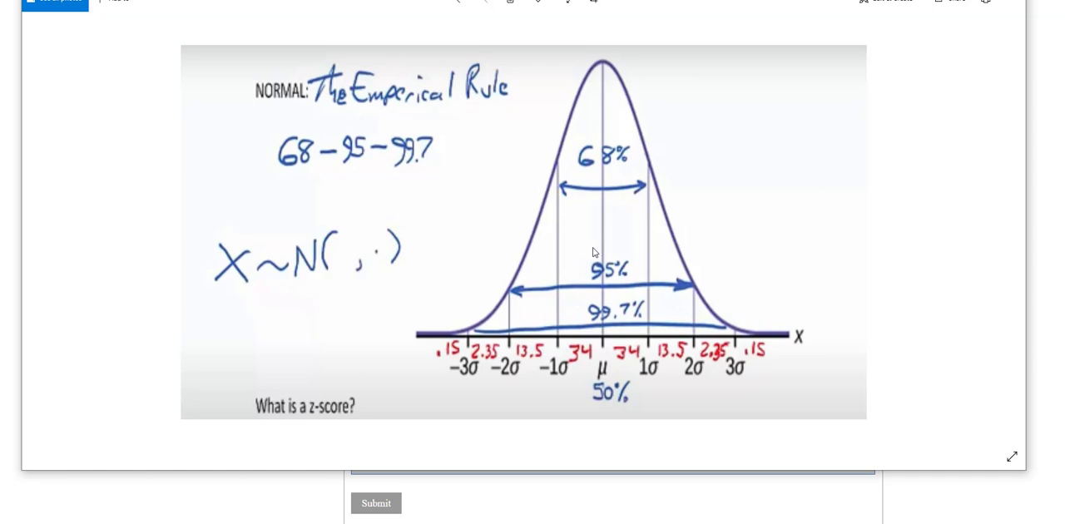
mouse_move(533, 276)
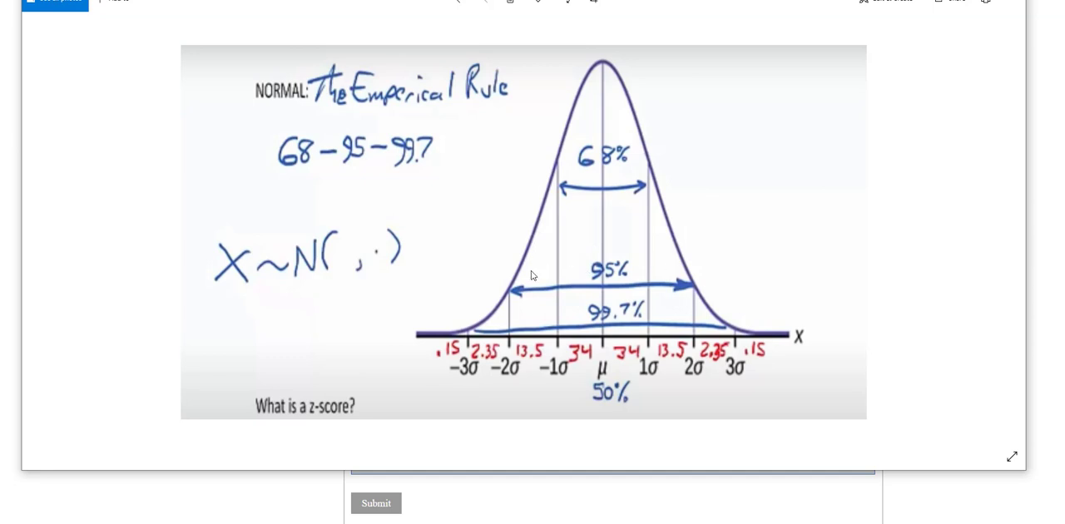
mouse_move(686, 287)
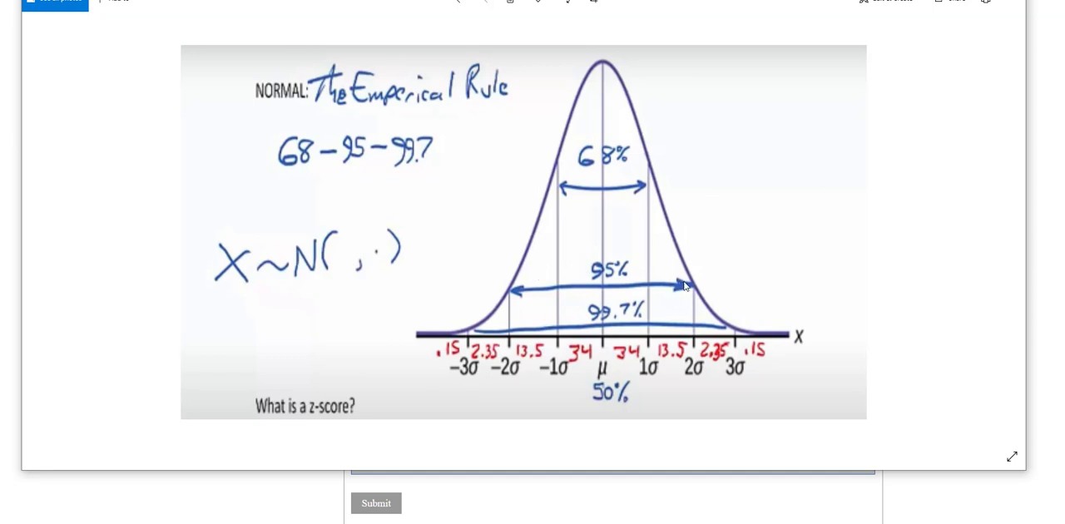
mouse_move(492, 335)
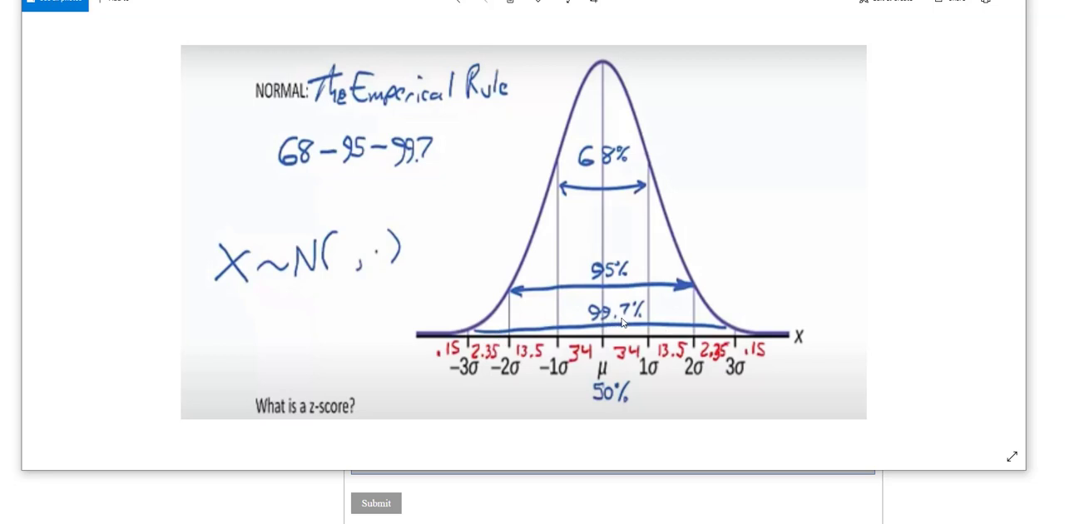
mouse_move(717, 326)
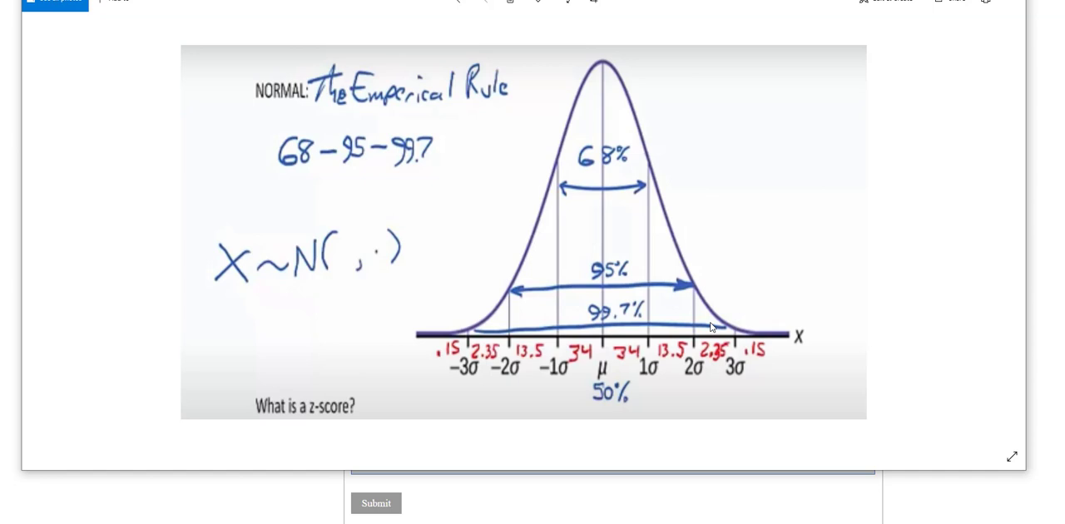
mouse_move(643, 356)
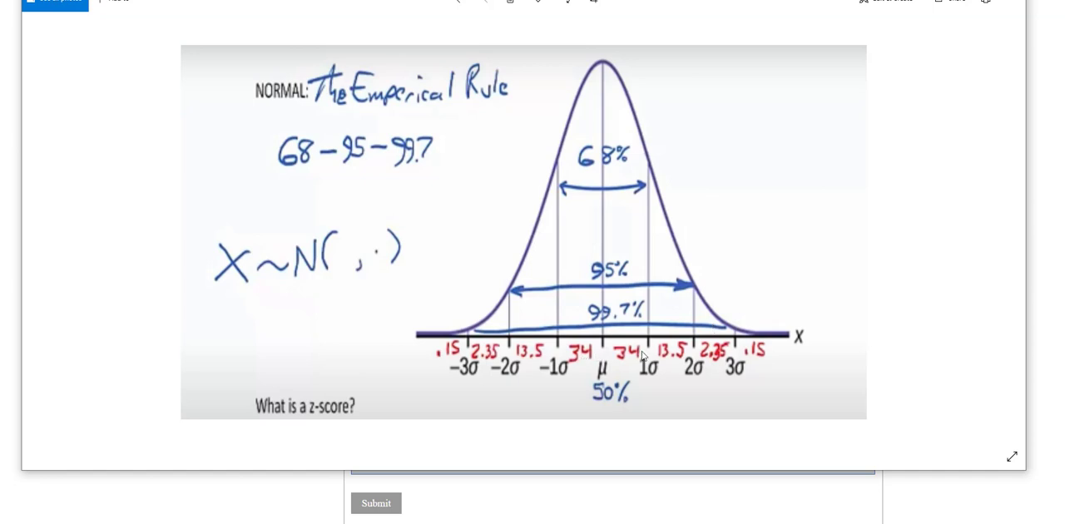
mouse_move(555, 353)
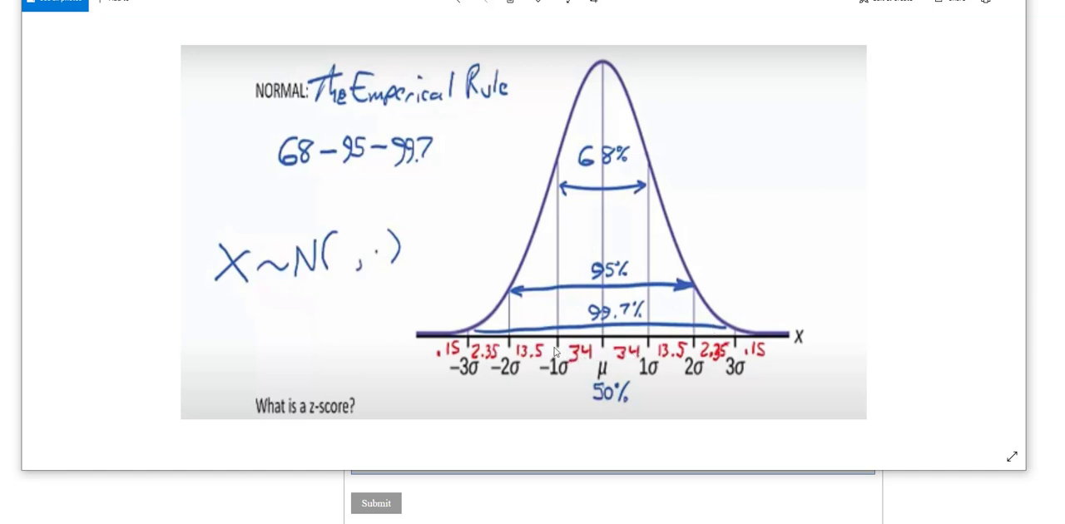
mouse_move(606, 361)
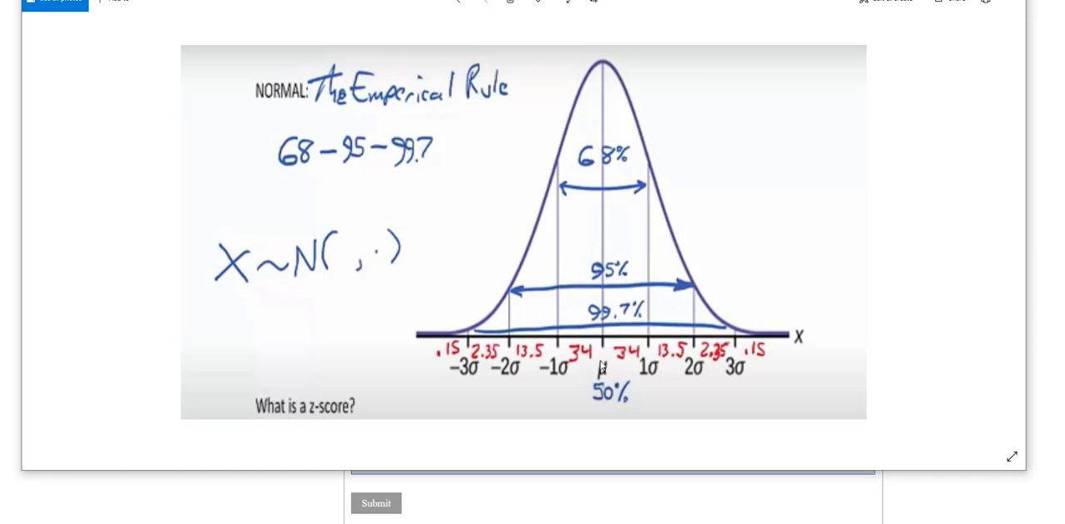
mouse_move(631, 366)
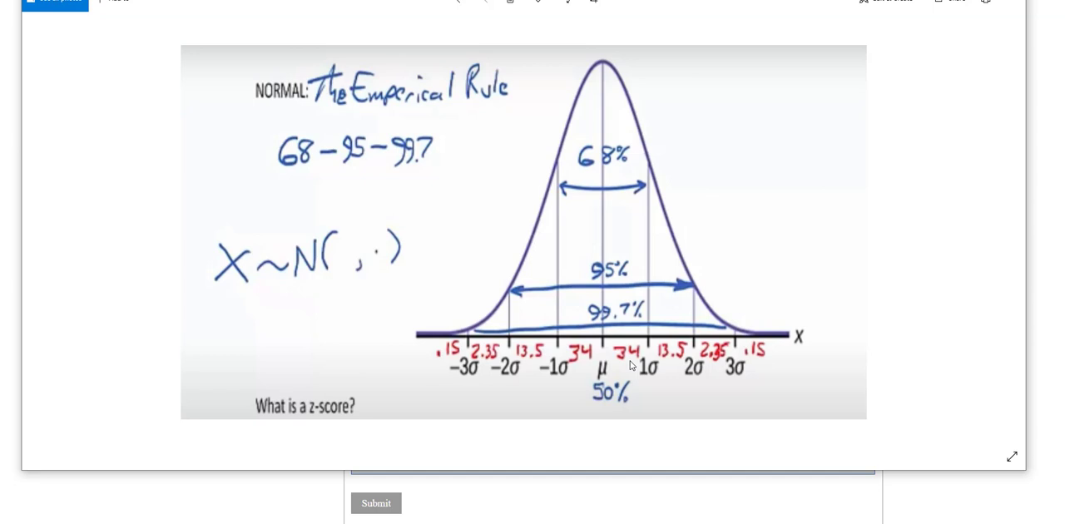
mouse_move(625, 359)
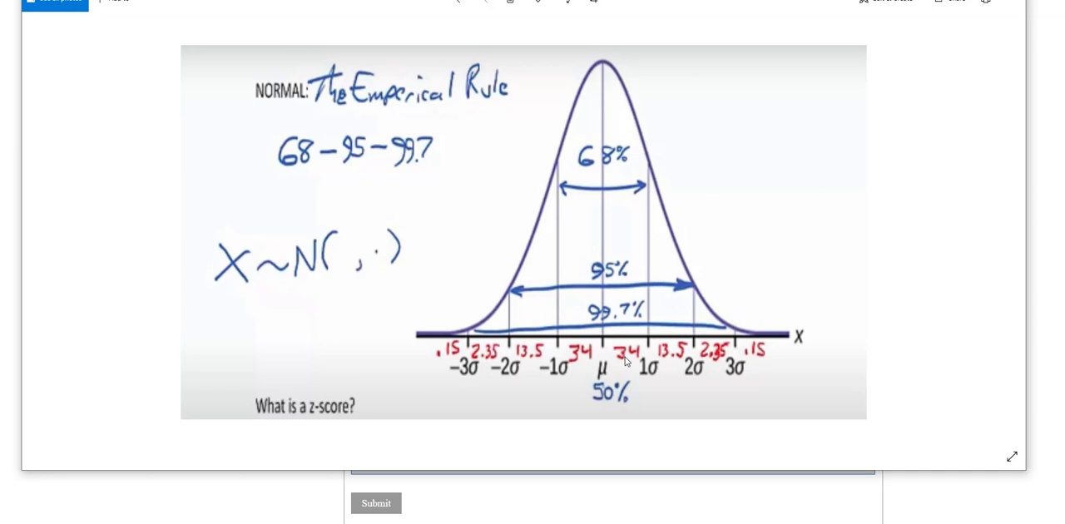
mouse_move(616, 354)
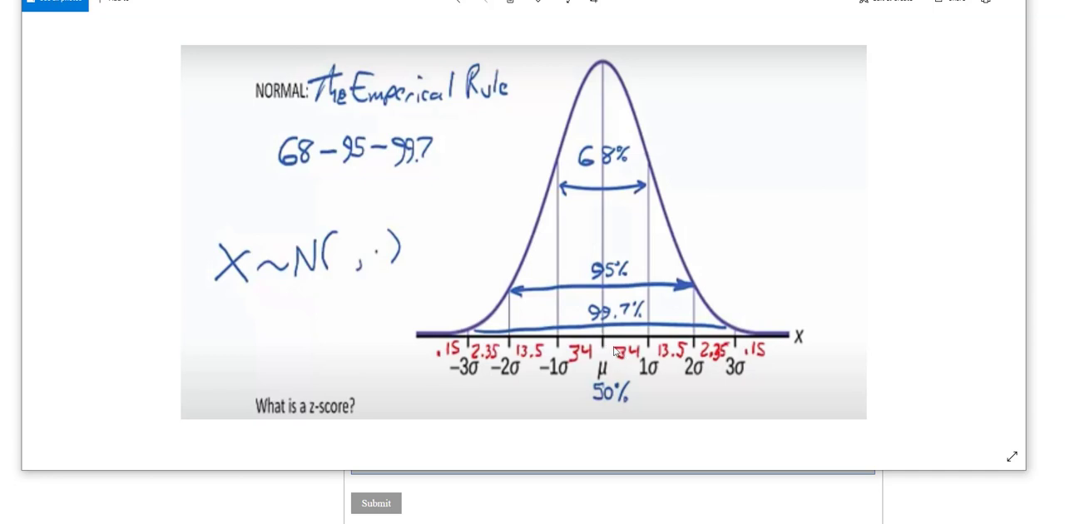
mouse_move(597, 349)
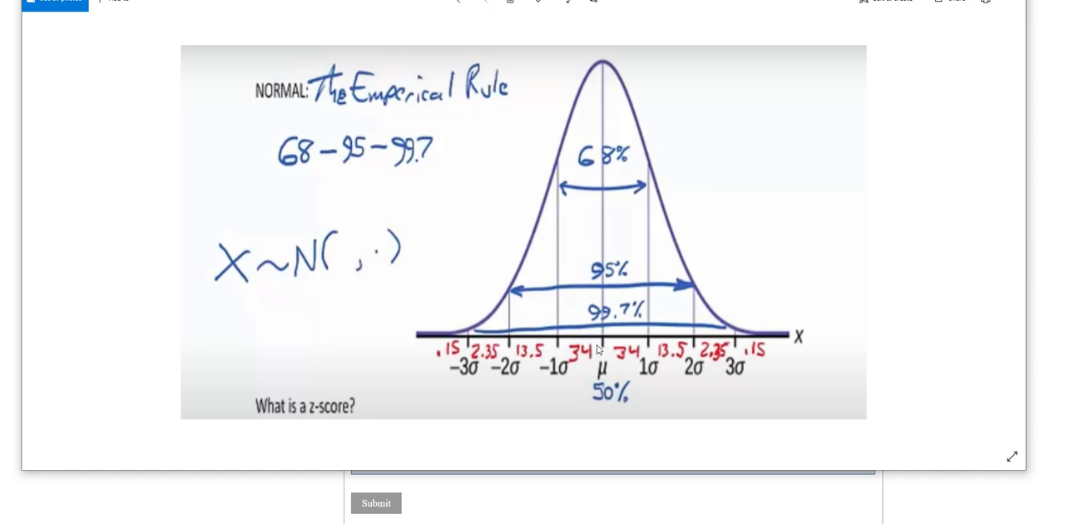
mouse_move(893, 96)
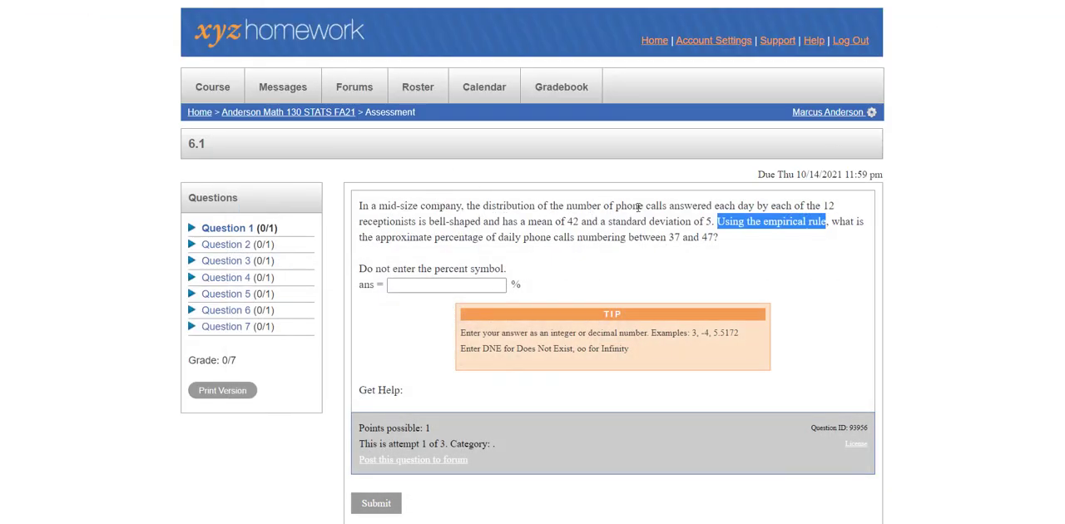
mouse_move(782, 207)
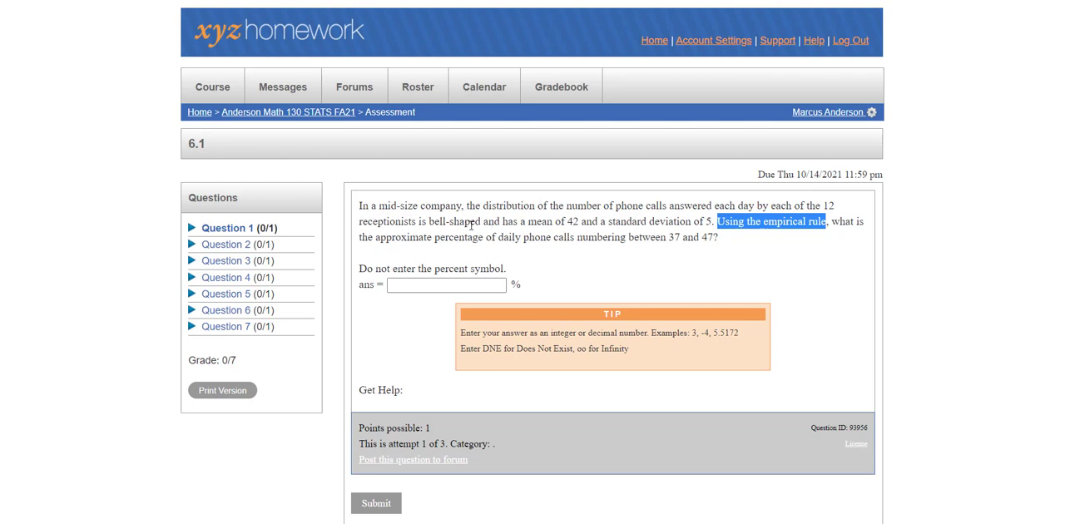
mouse_move(672, 233)
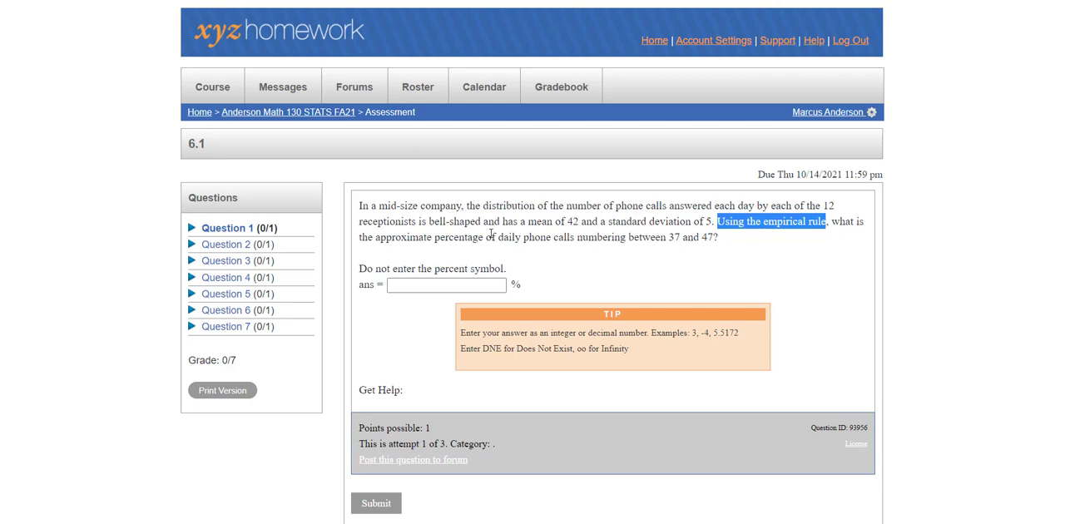
mouse_move(486, 236)
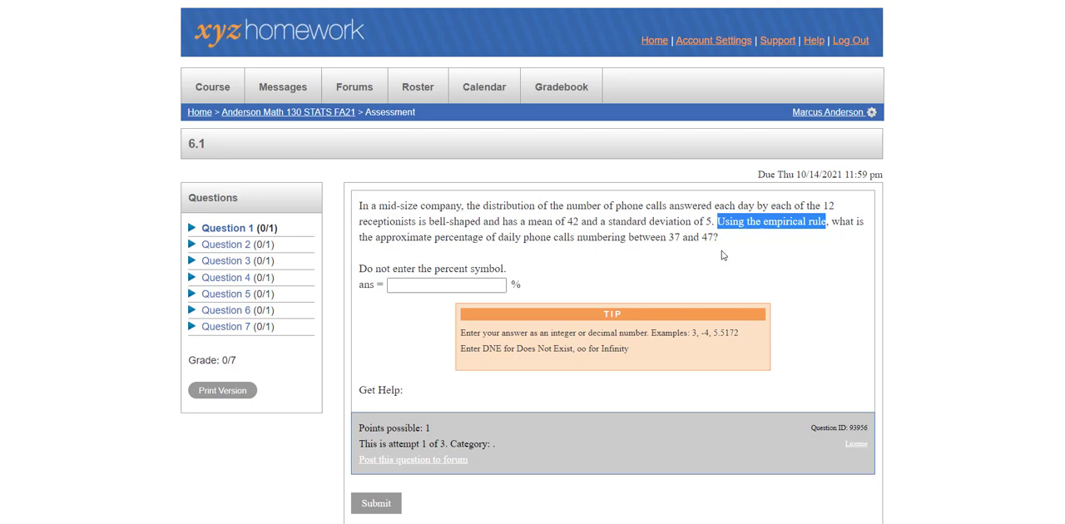
mouse_move(717, 276)
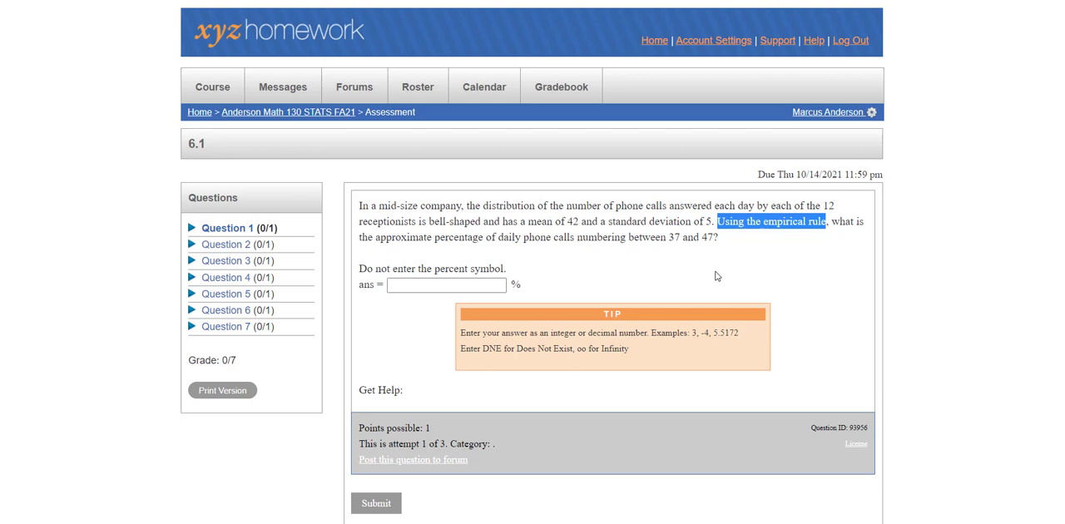
mouse_move(619, 399)
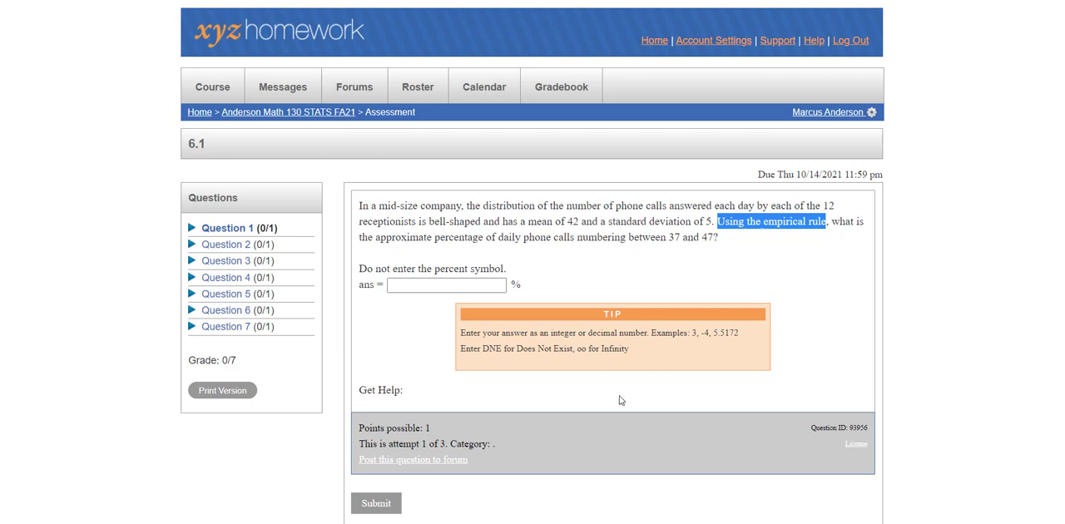
mouse_move(543, 506)
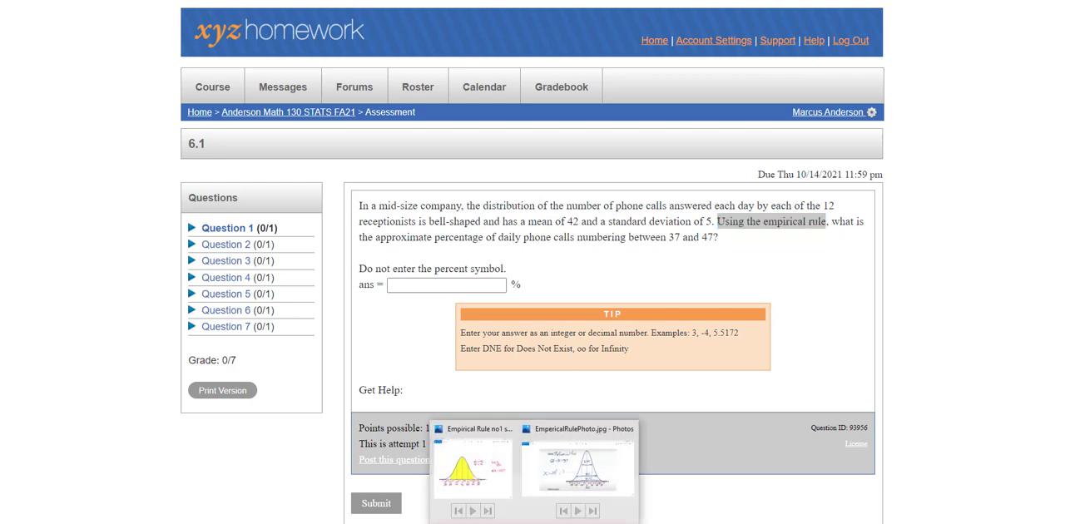
- Bring up the Empirical Rule bell-curve photo to read its percentages and values 34 to 58
left_click(473, 465)
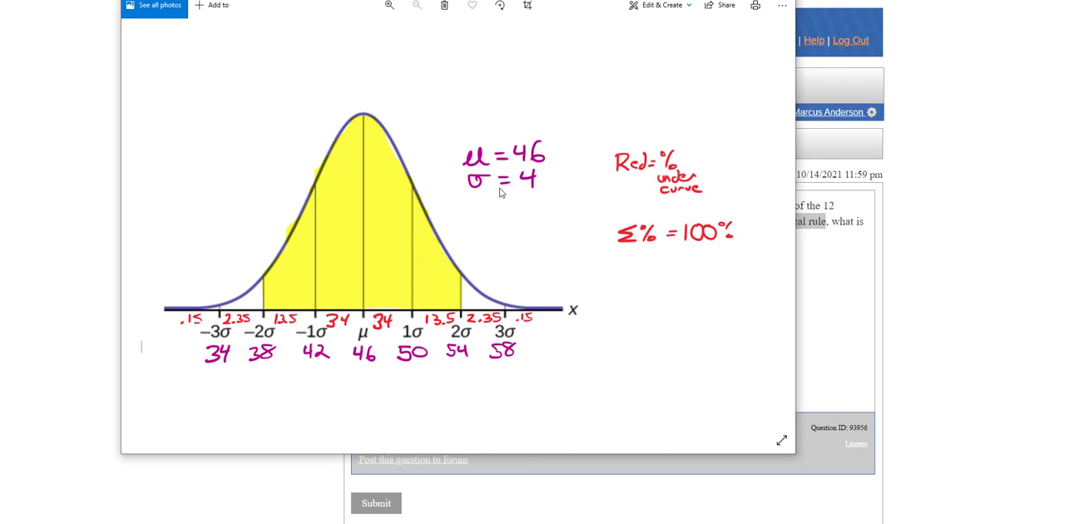
mouse_move(413, 281)
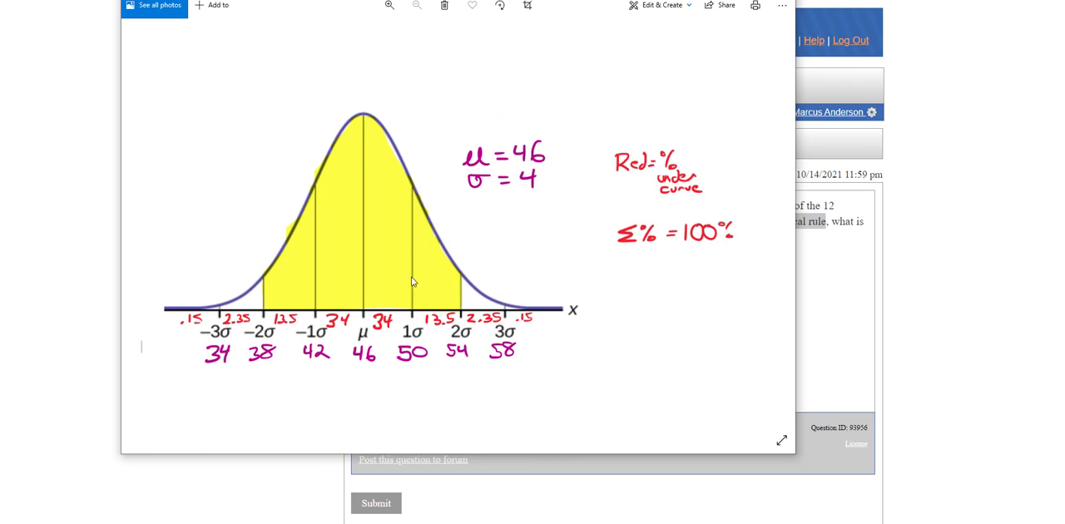
mouse_move(303, 223)
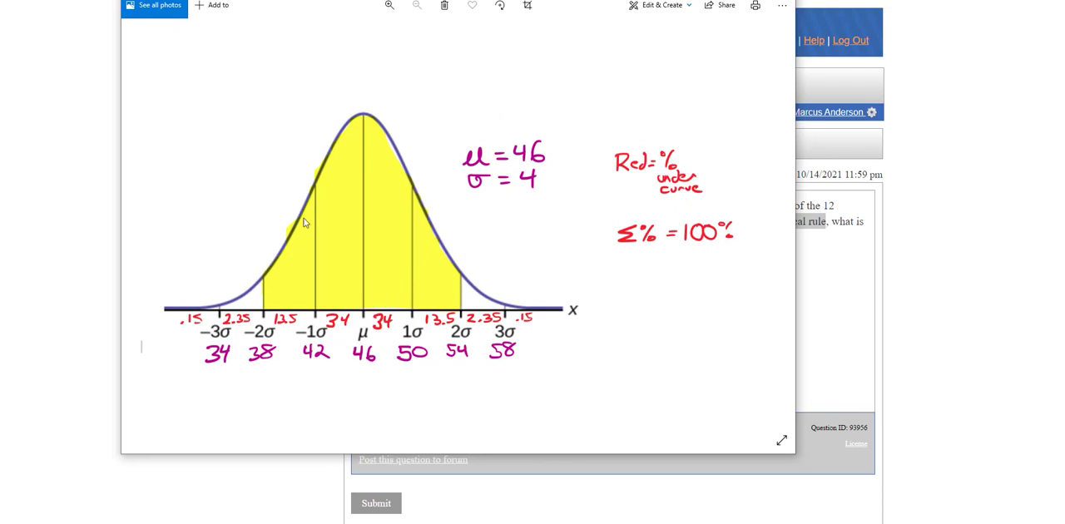
mouse_move(532, 323)
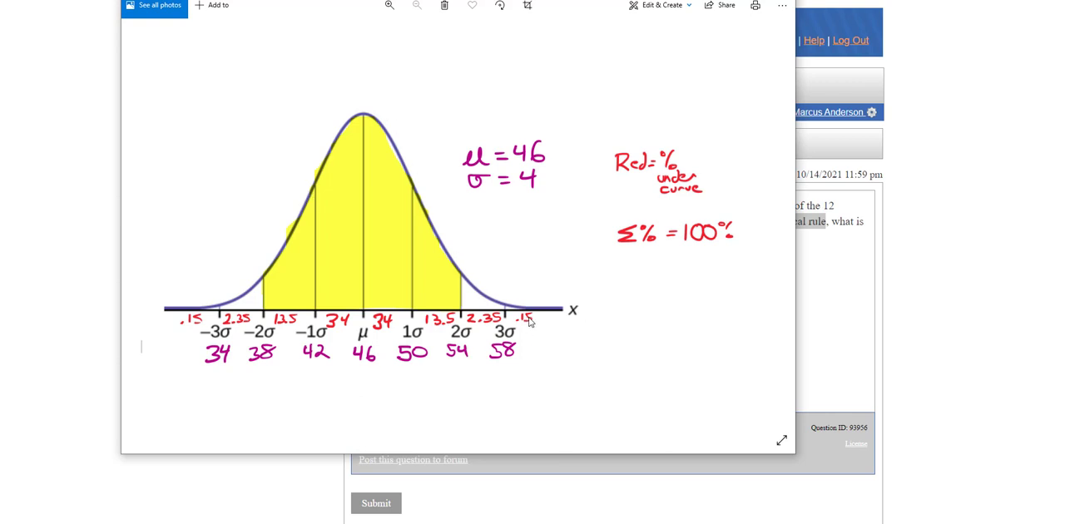
mouse_move(523, 323)
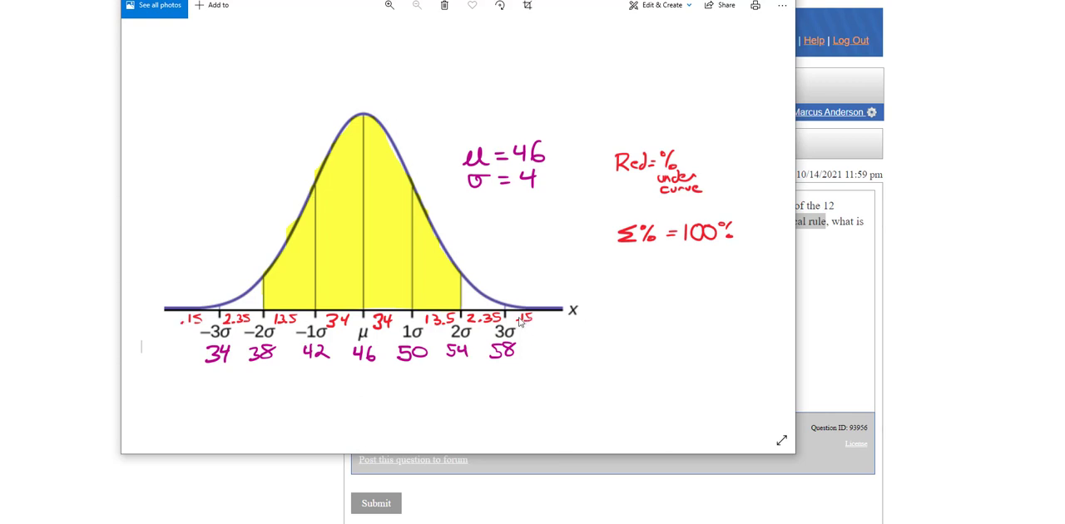
mouse_move(529, 324)
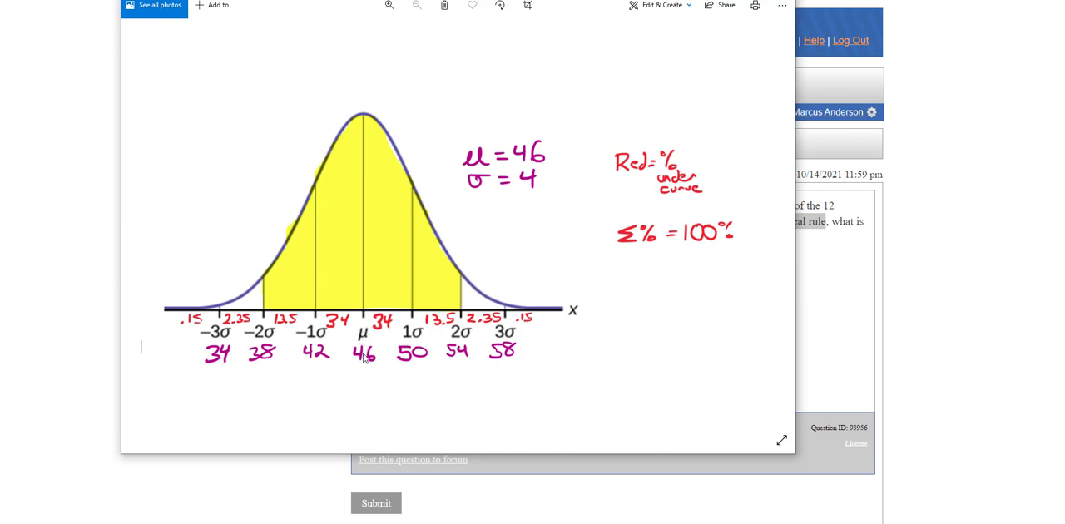
mouse_move(524, 193)
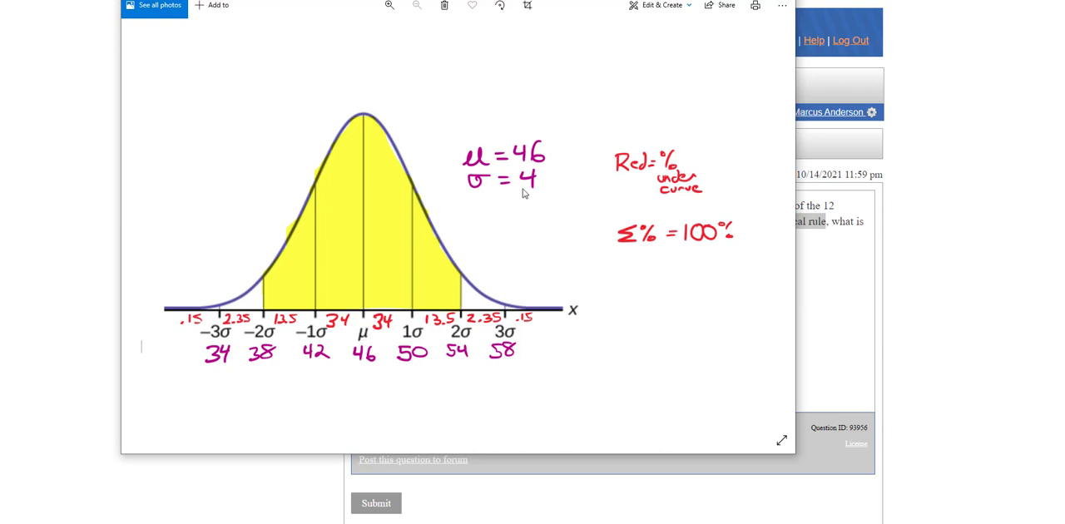
mouse_move(372, 369)
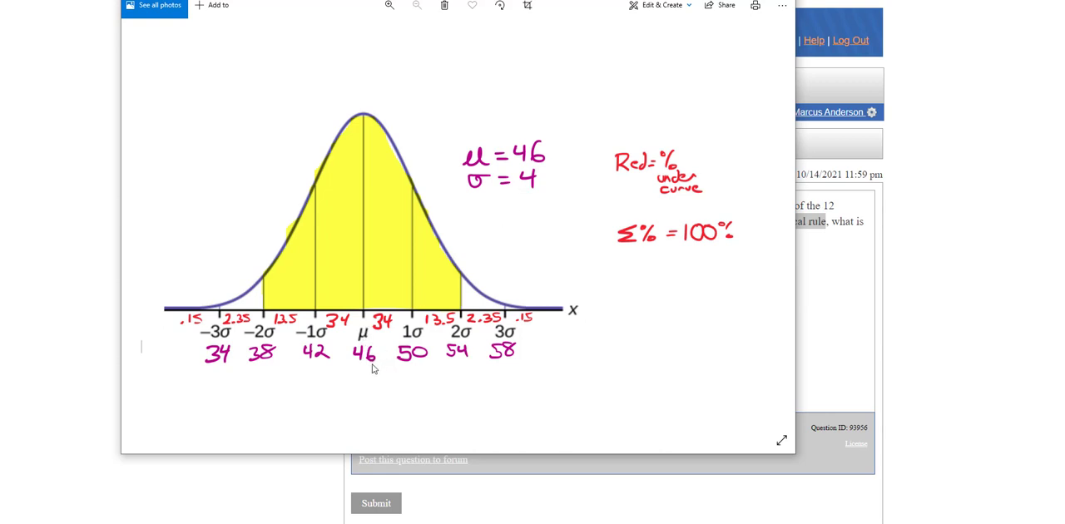
mouse_move(410, 361)
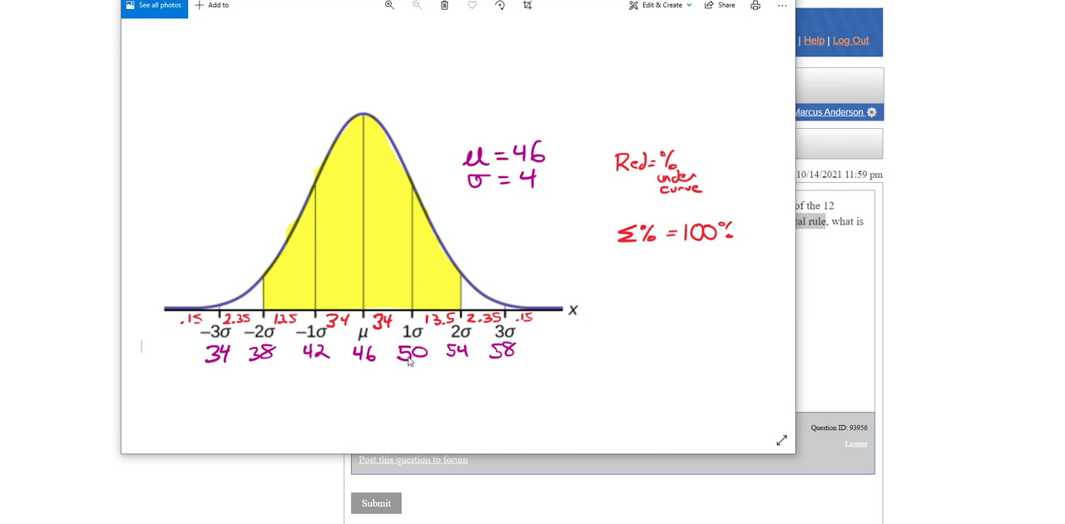
mouse_move(426, 361)
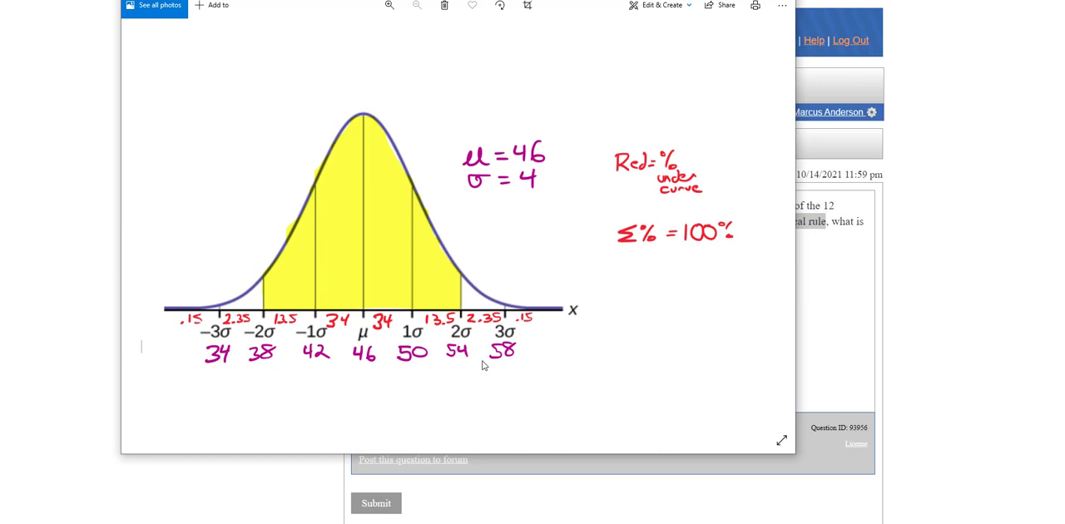
mouse_move(369, 362)
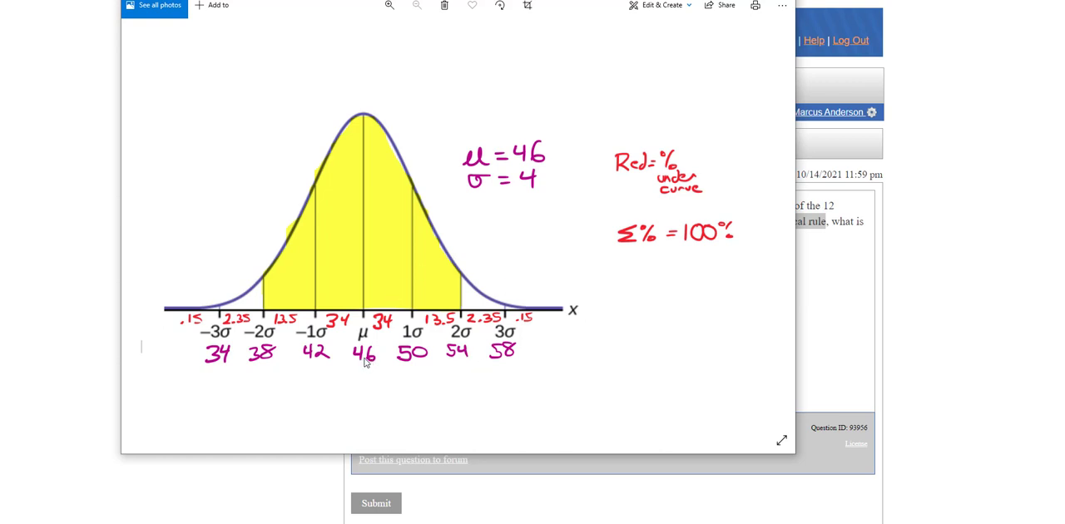
mouse_move(506, 359)
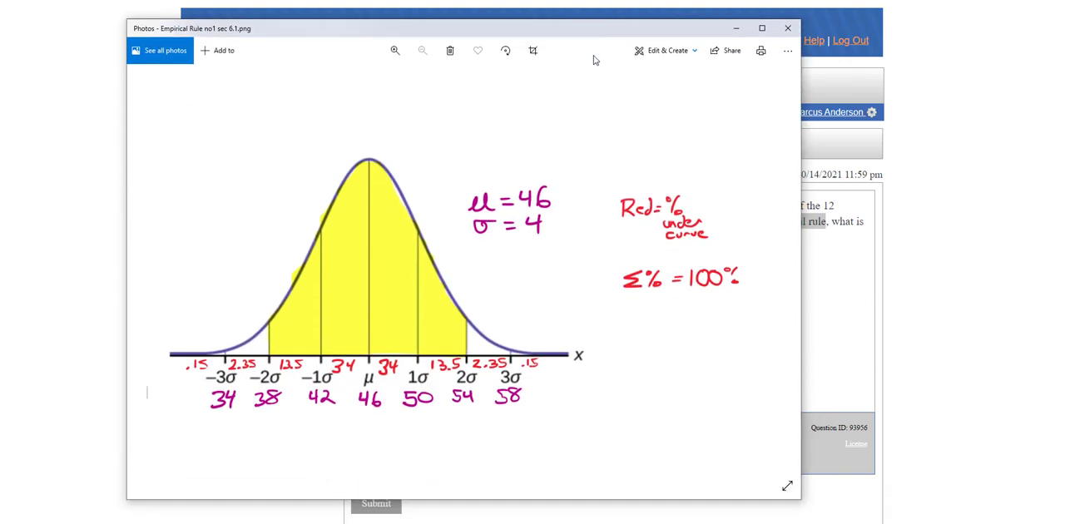
mouse_move(440, 430)
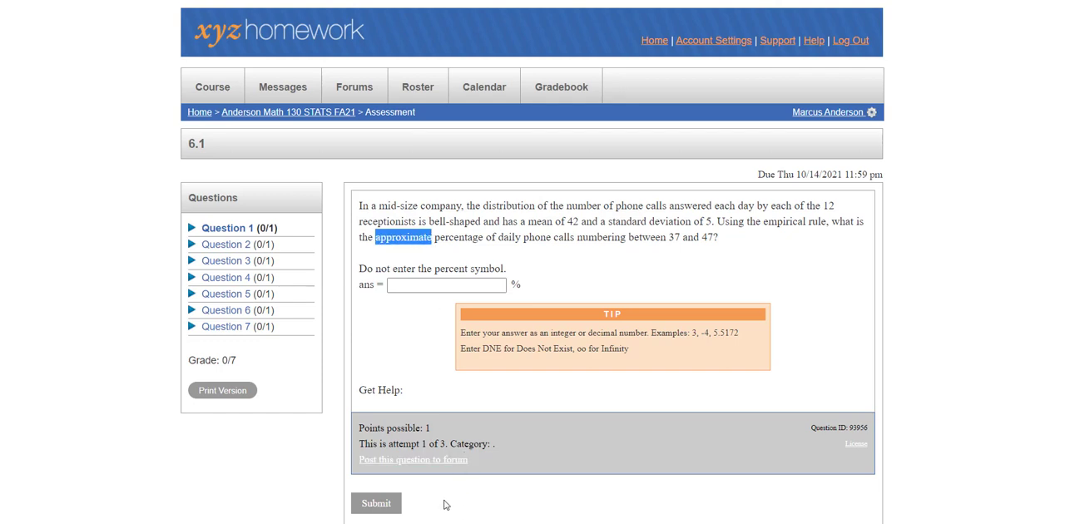
mouse_move(407, 252)
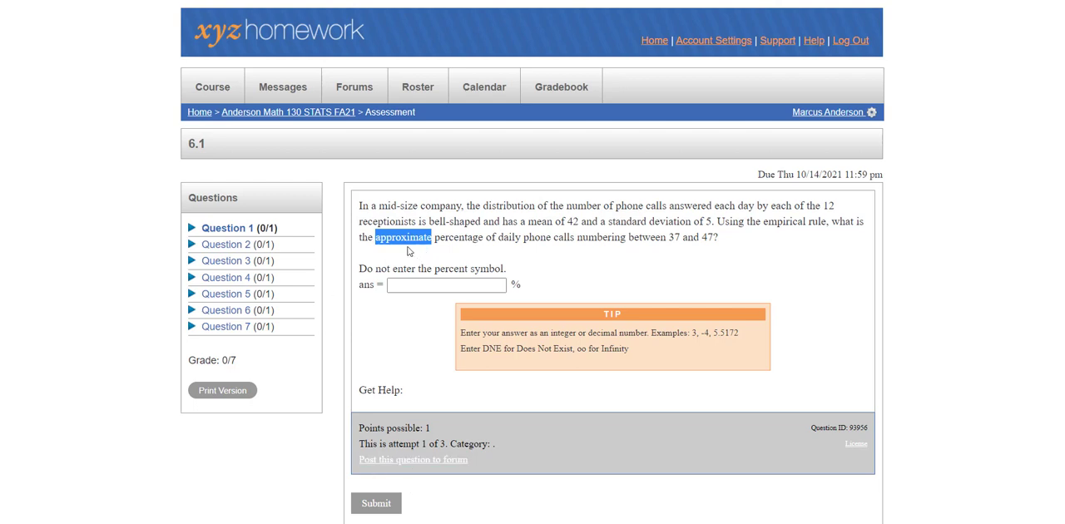
mouse_move(625, 240)
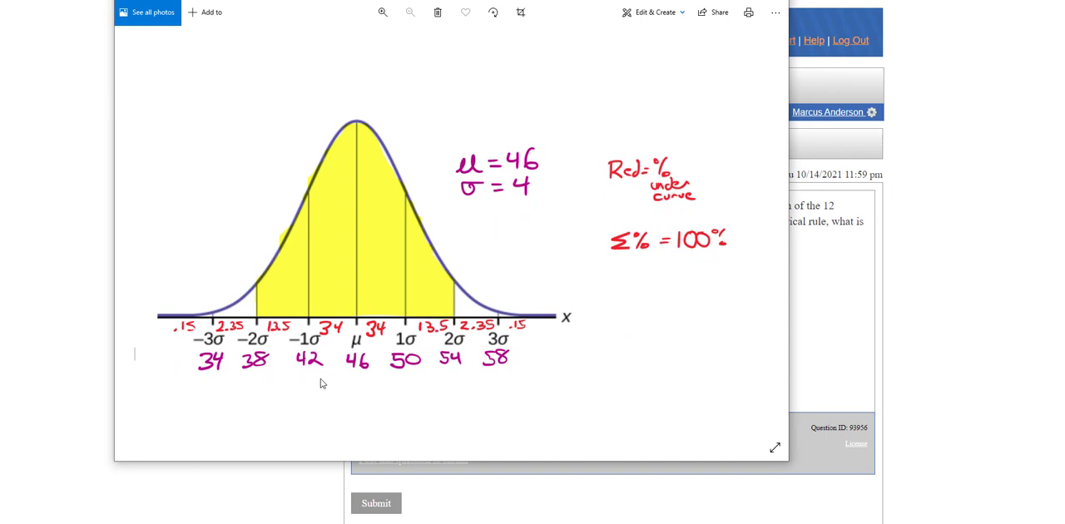
mouse_move(326, 332)
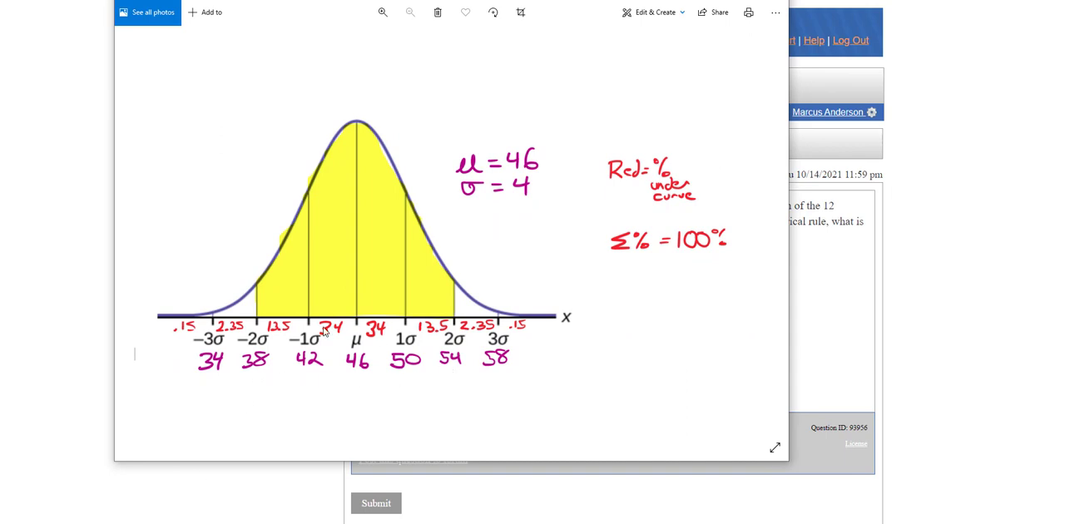
mouse_move(393, 310)
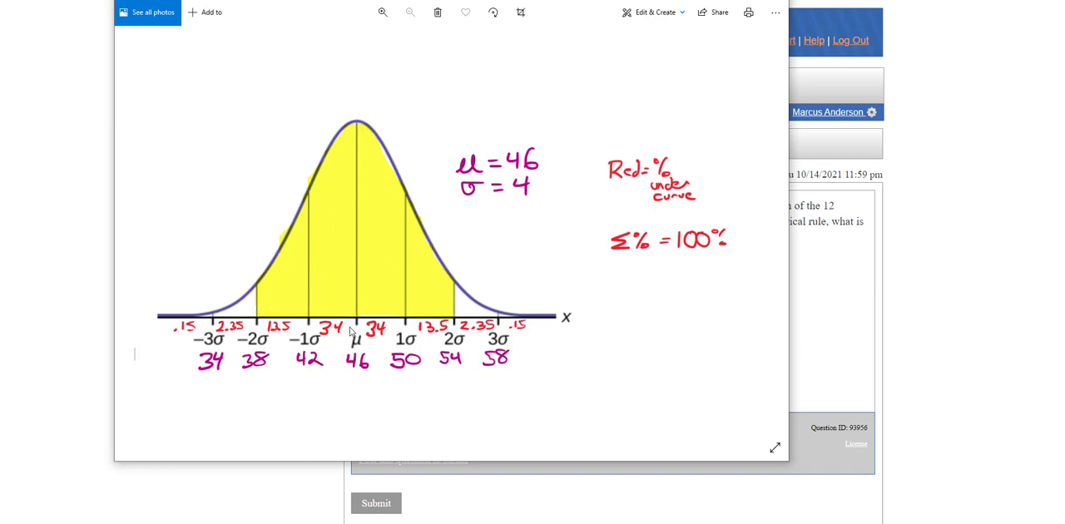
mouse_move(334, 333)
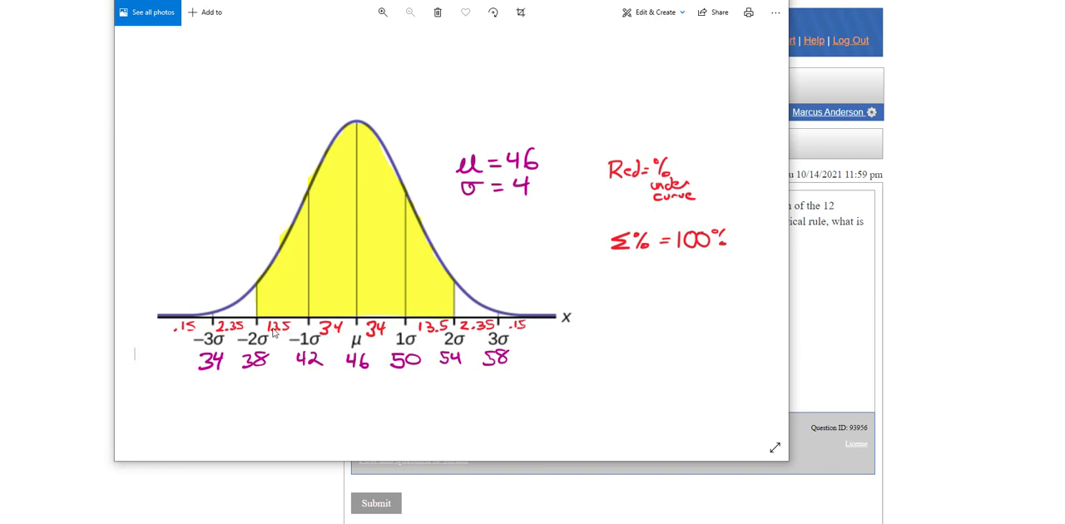
mouse_move(333, 339)
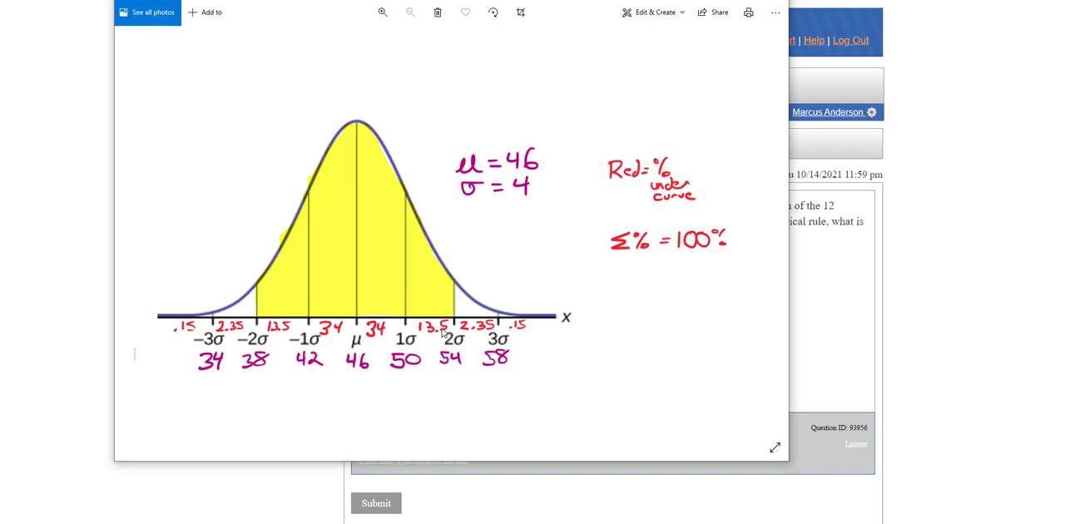
mouse_move(239, 290)
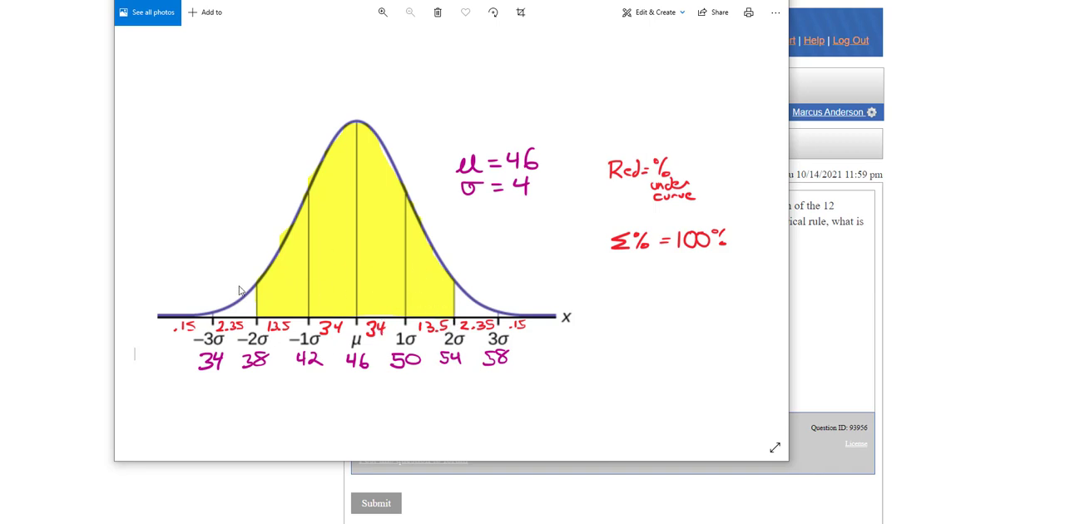
mouse_move(293, 349)
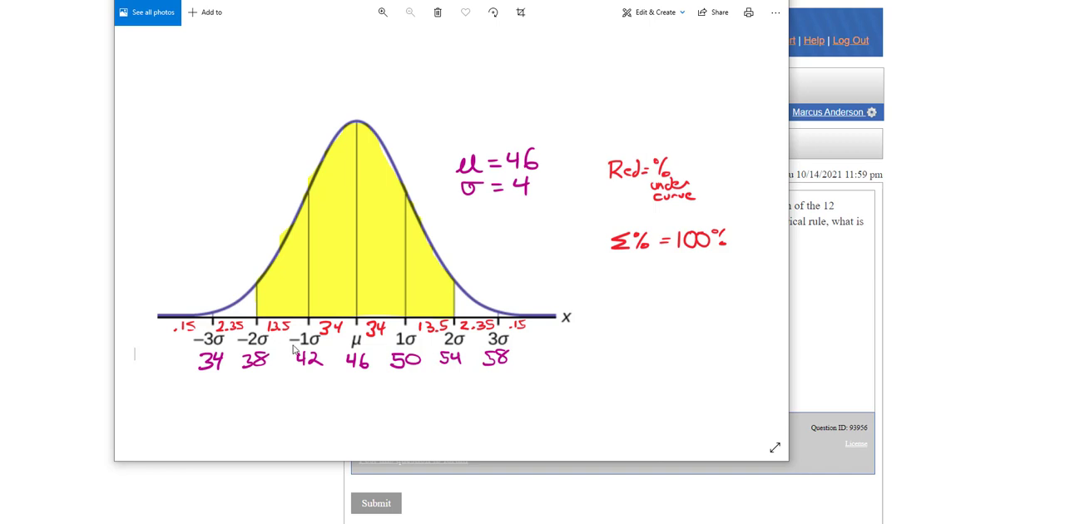
mouse_move(513, 501)
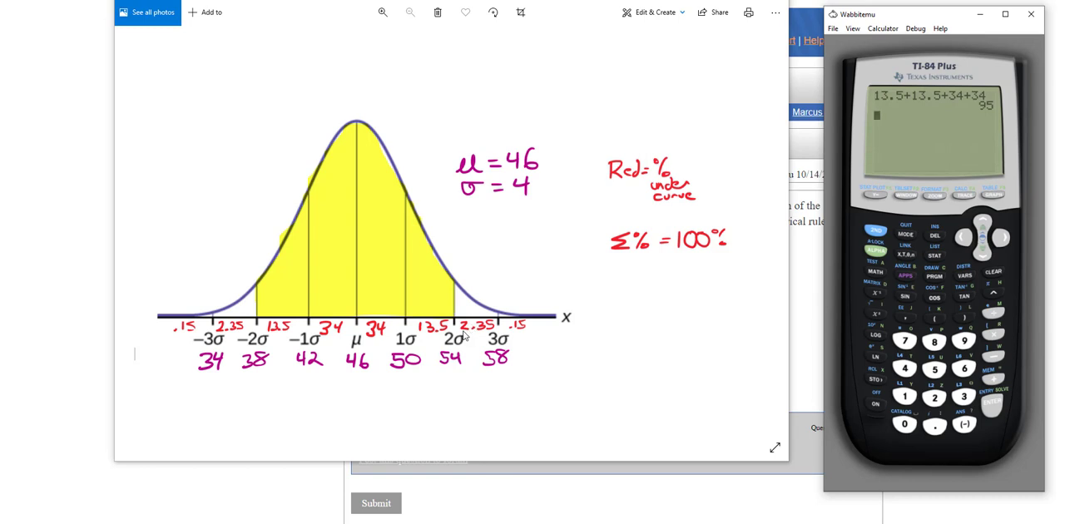
mouse_move(358, 325)
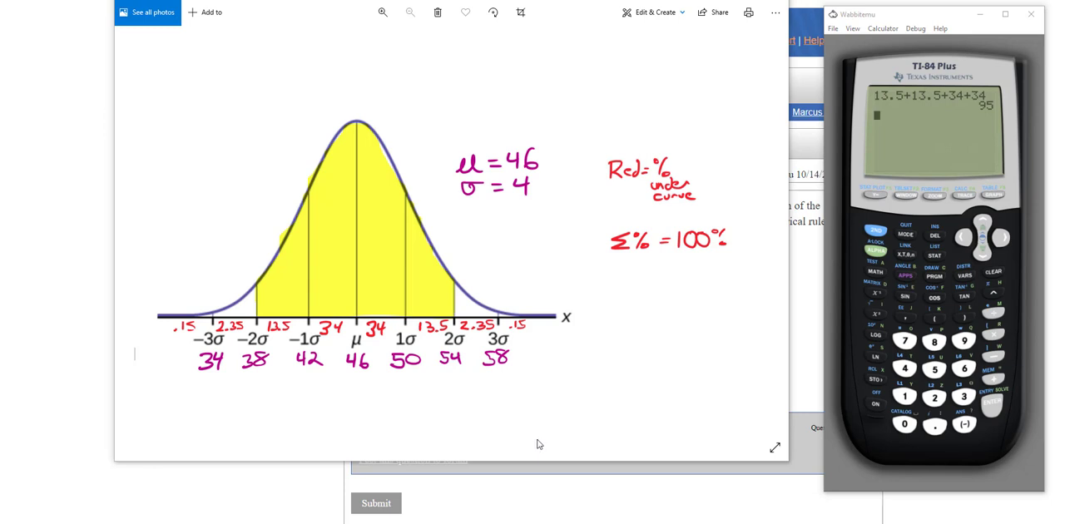
mouse_move(373, 356)
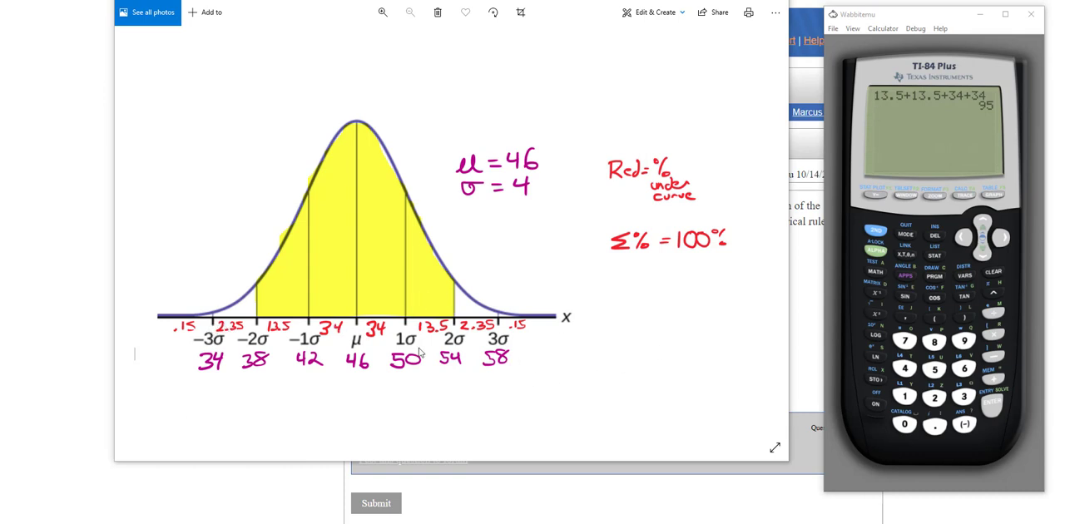
mouse_move(214, 327)
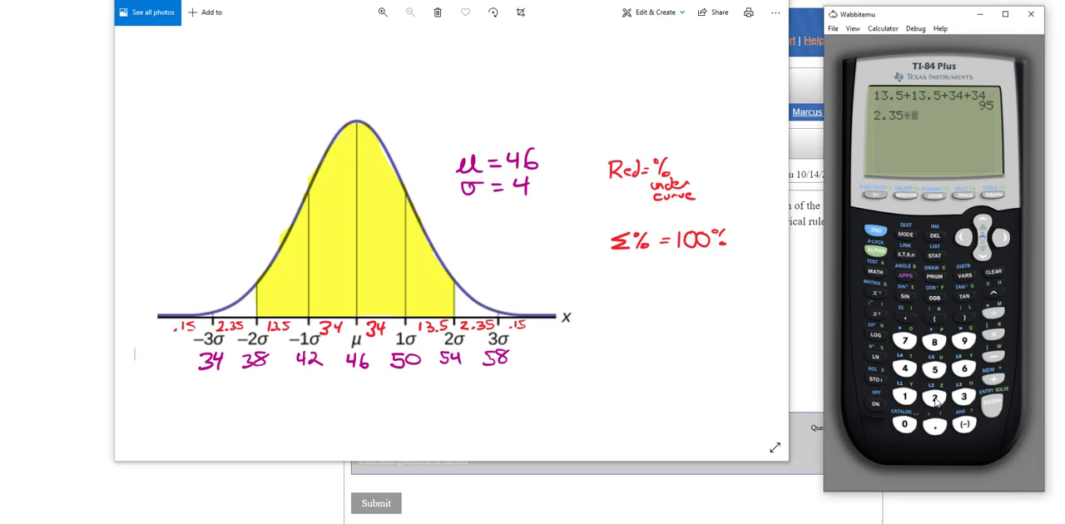
- Sum the curve percentages on the calculator: 13.5+13.5+34+34 = 95 and 2.35+13.5+34 = 49.85
left_click(934, 367)
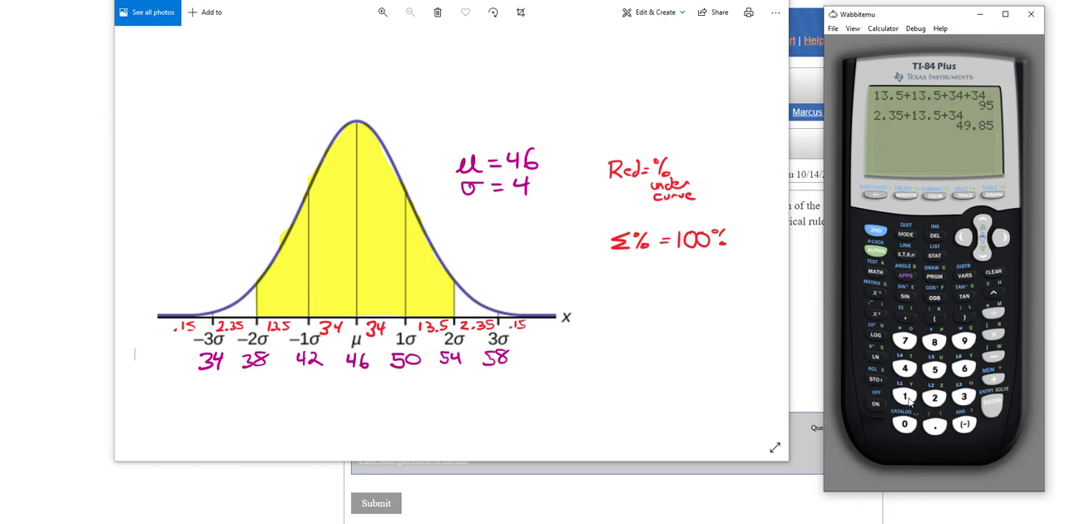
mouse_move(584, 346)
type("2.35+.15")
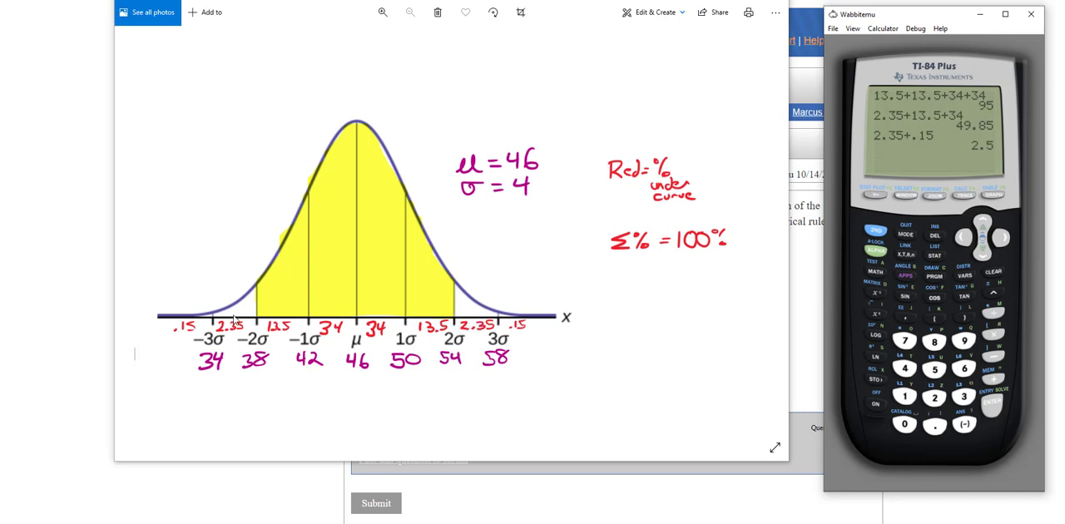
mouse_move(457, 325)
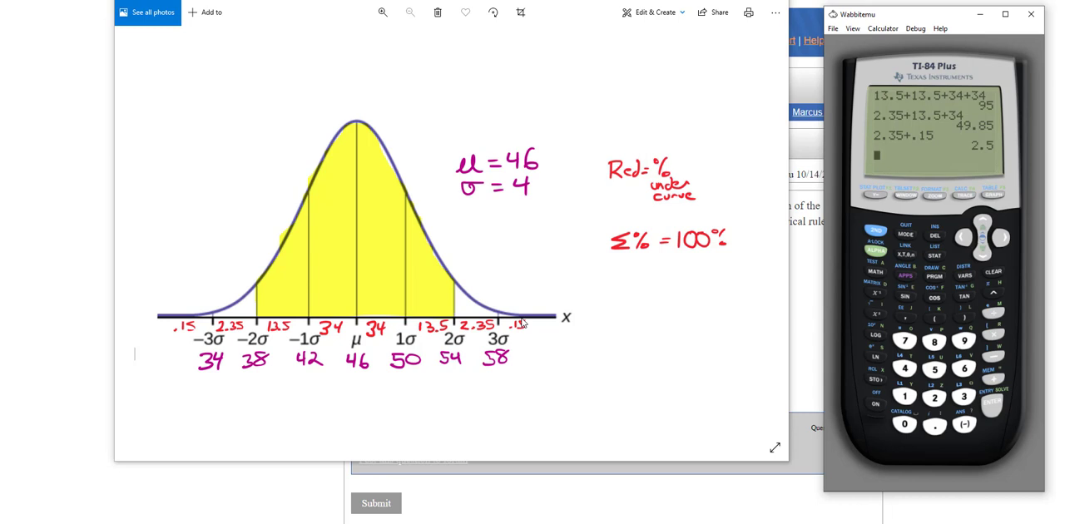
mouse_move(492, 343)
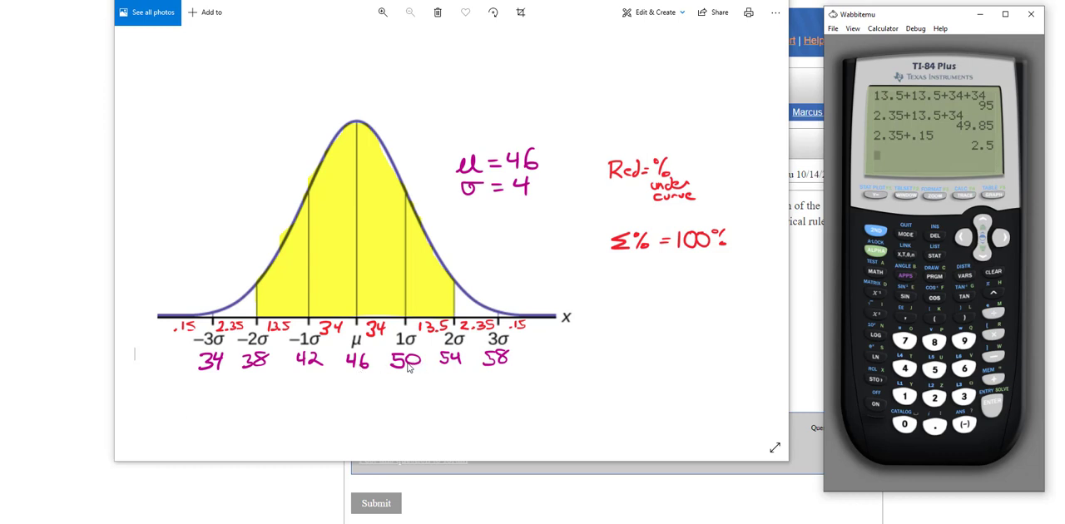
mouse_move(122, 363)
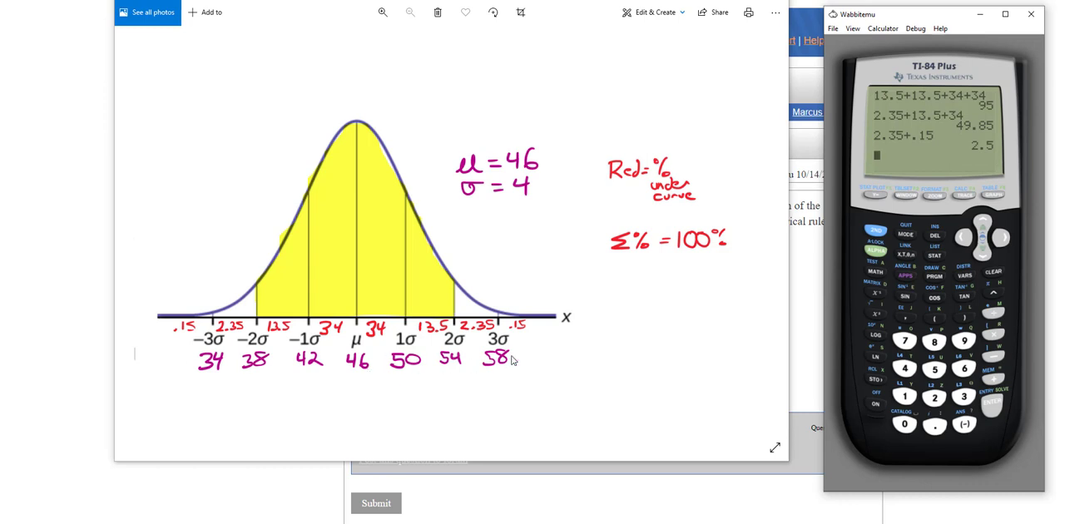
mouse_move(522, 381)
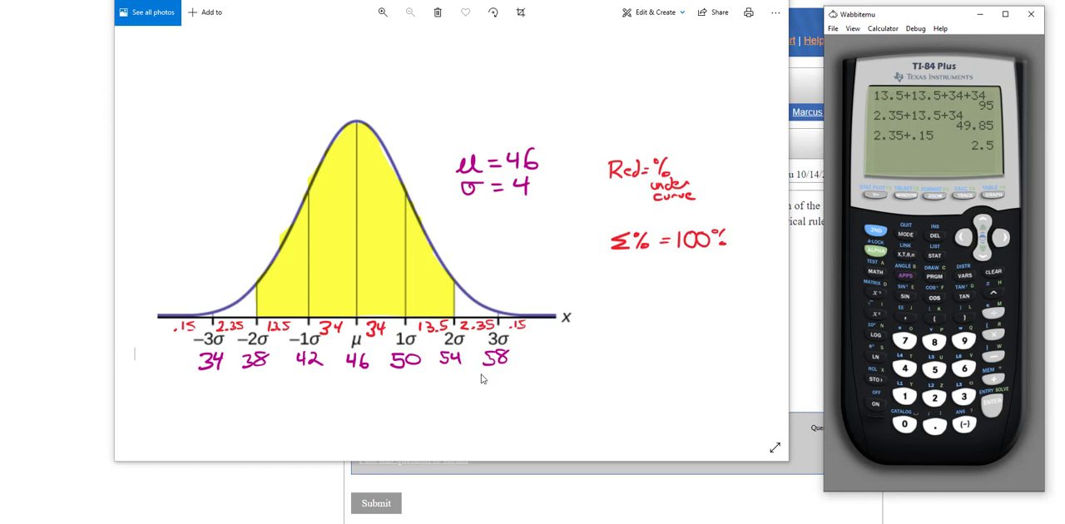
mouse_move(456, 500)
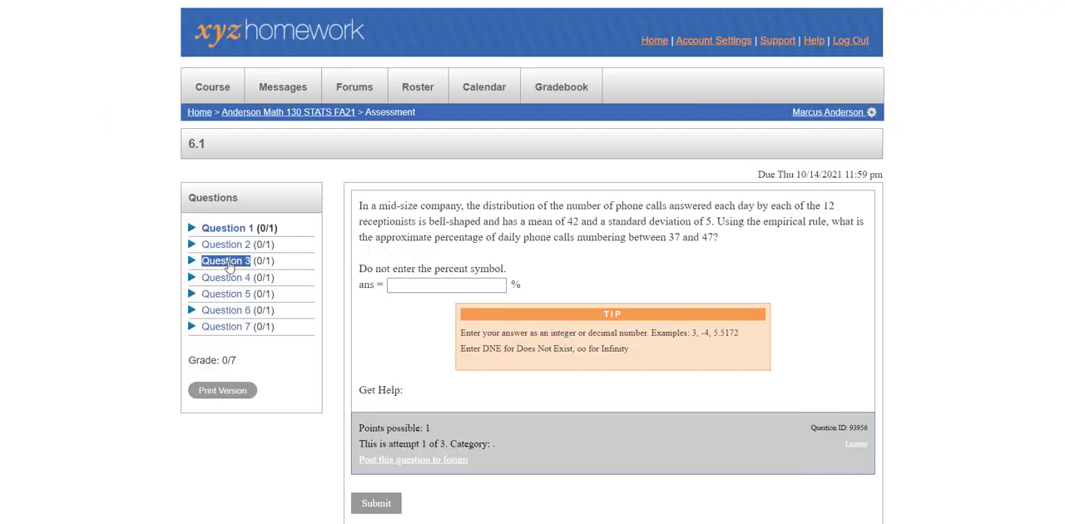
- Review the HD television (mean price 1400) and car service questions, then return to Question 1 on phone calls
left_click(225, 277)
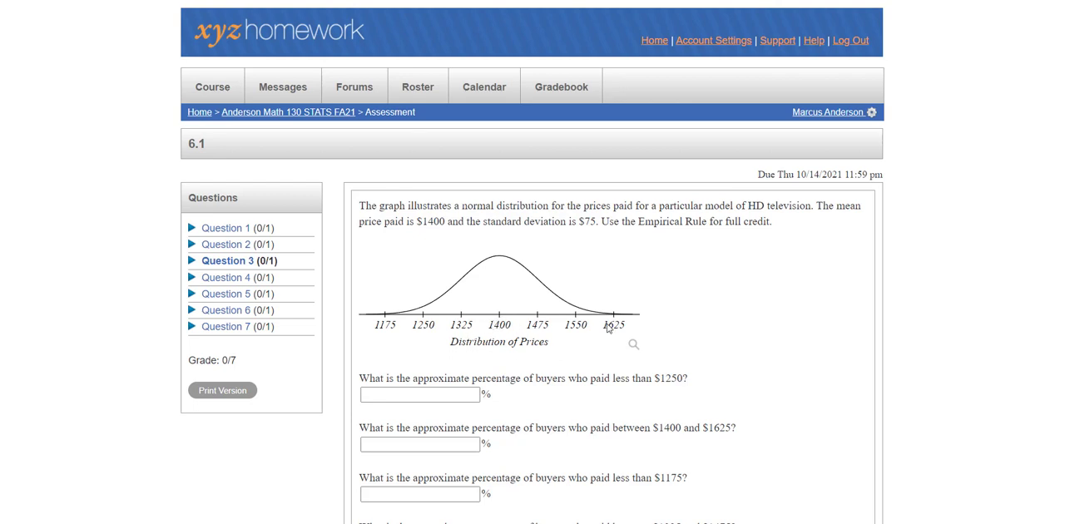
mouse_move(451, 271)
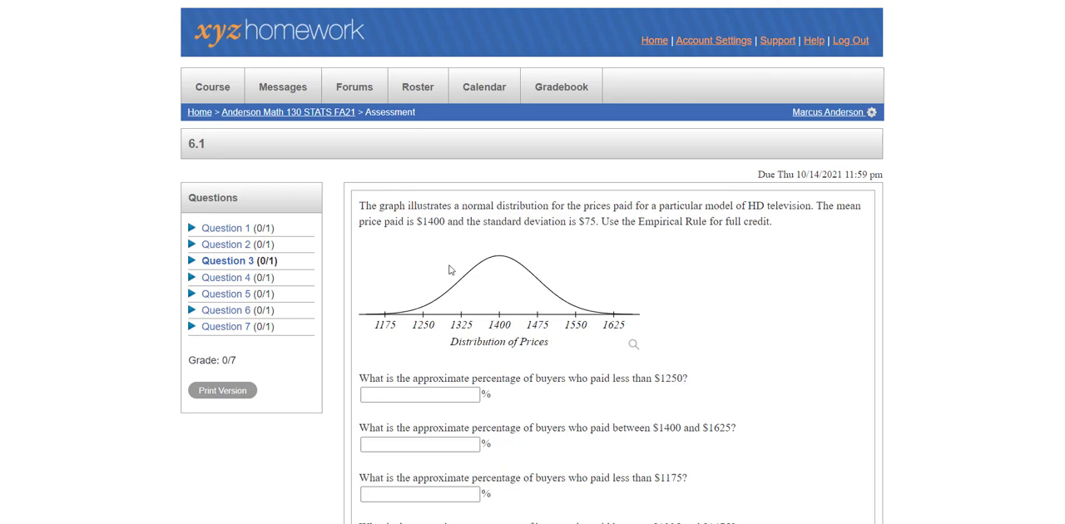
double_click(434, 221)
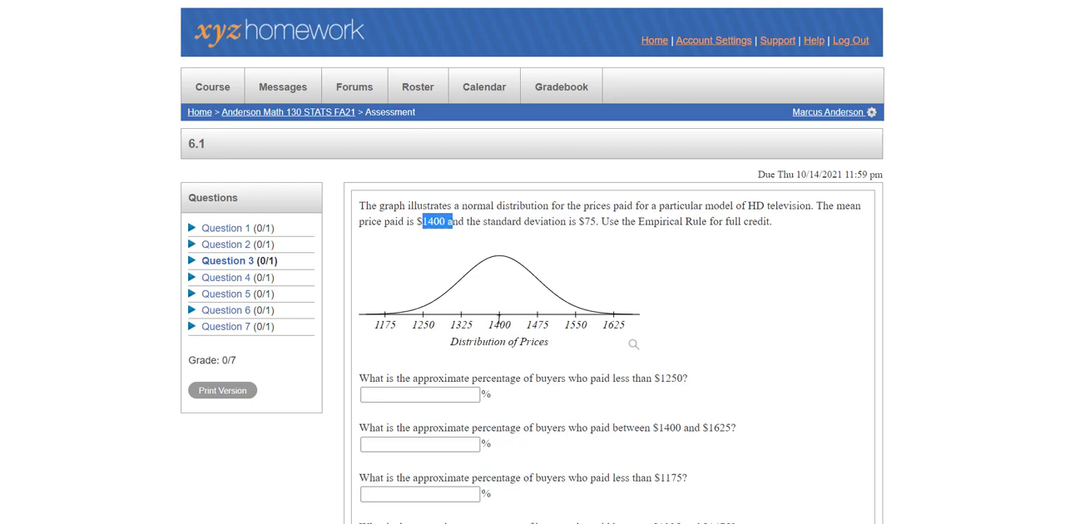
mouse_move(560, 296)
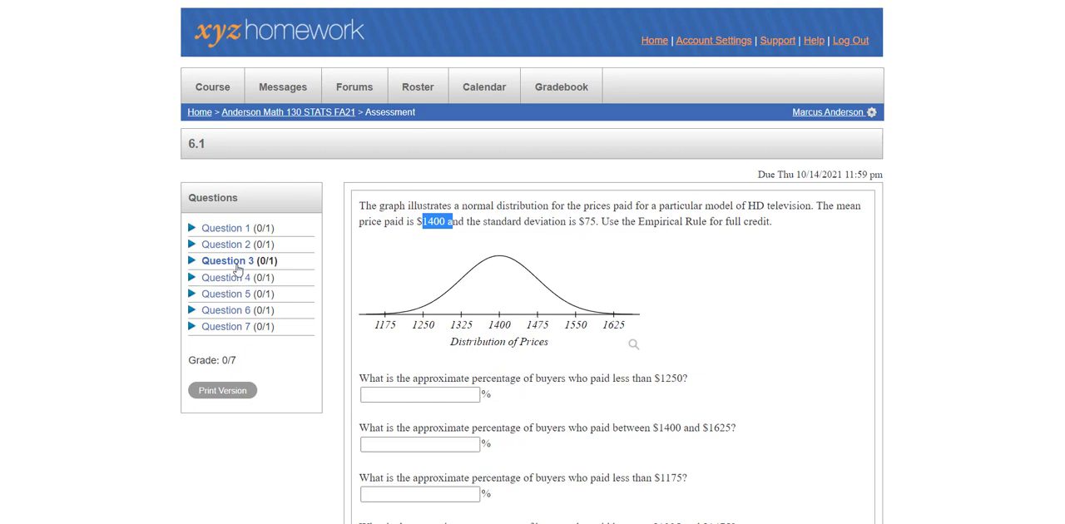
mouse_move(226, 243)
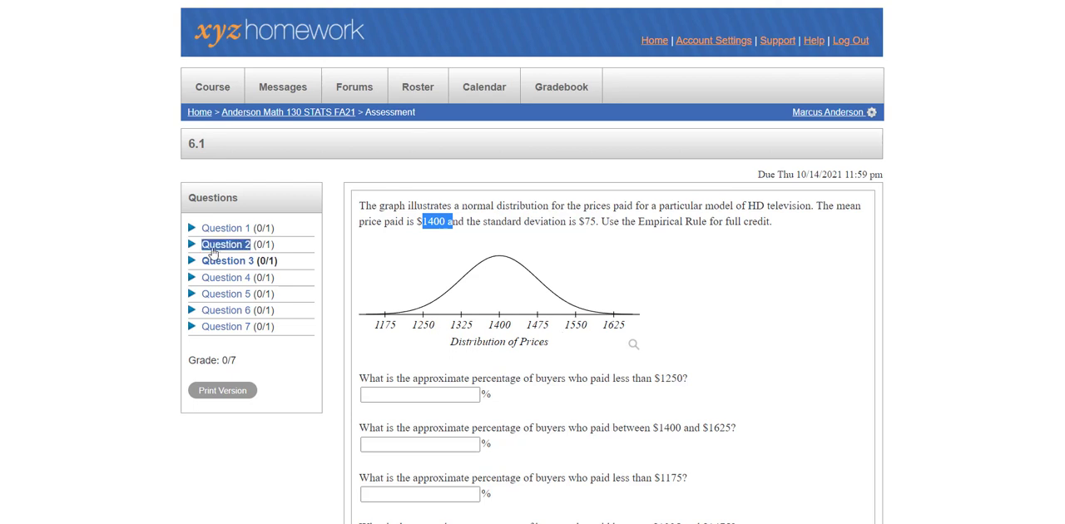
mouse_move(224, 276)
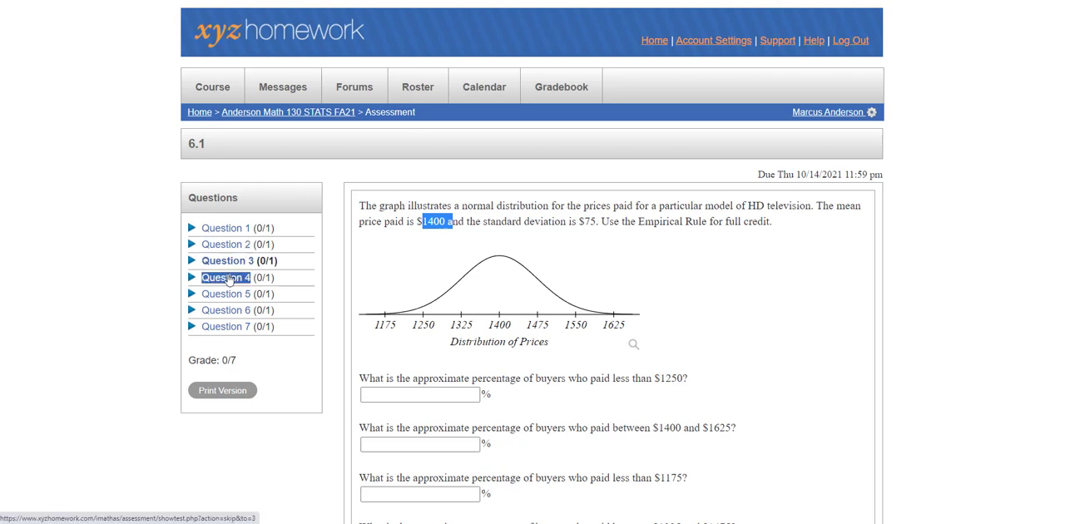
left_click(226, 260)
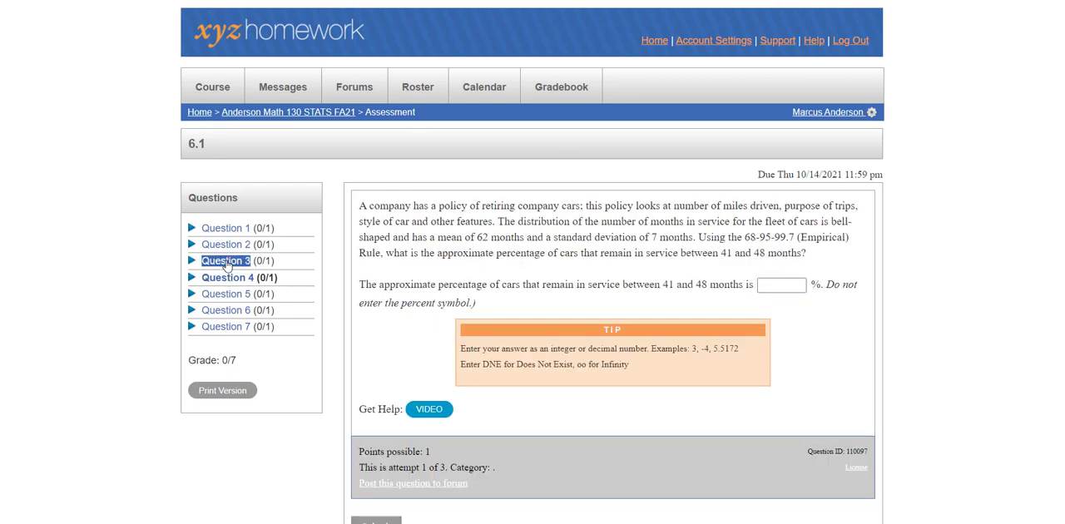
left_click(227, 259)
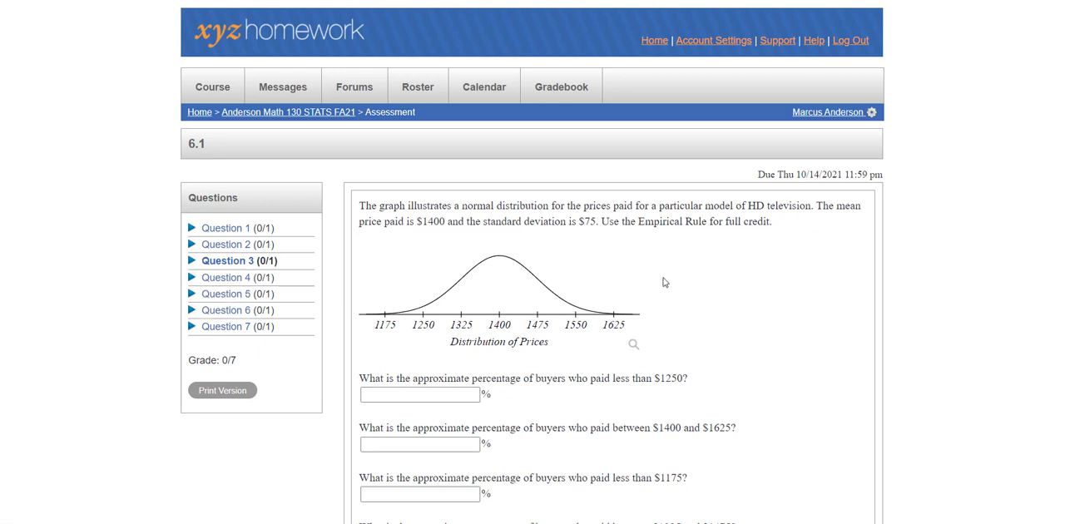
mouse_move(706, 275)
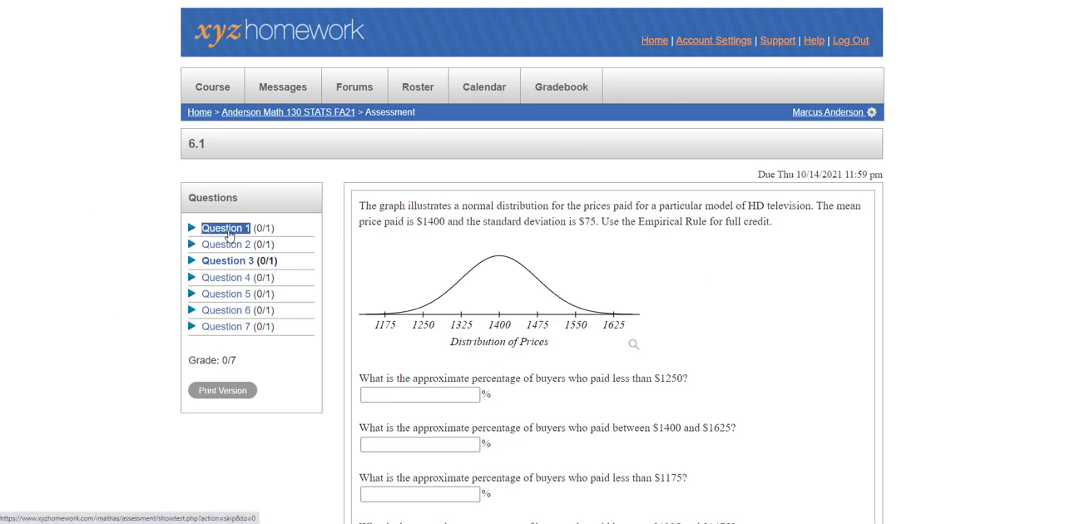
left_click(226, 226)
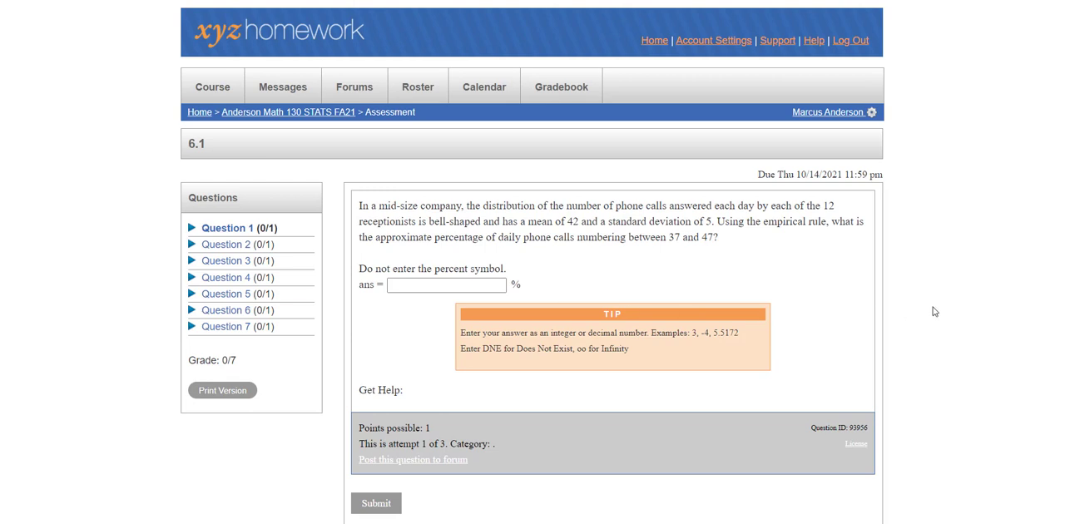
mouse_move(749, 355)
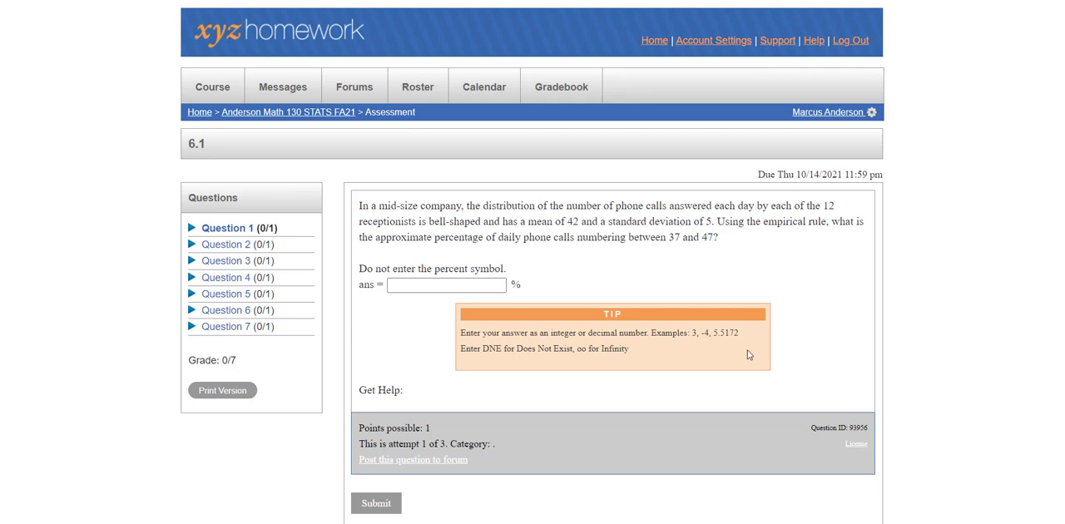
mouse_move(171, 466)
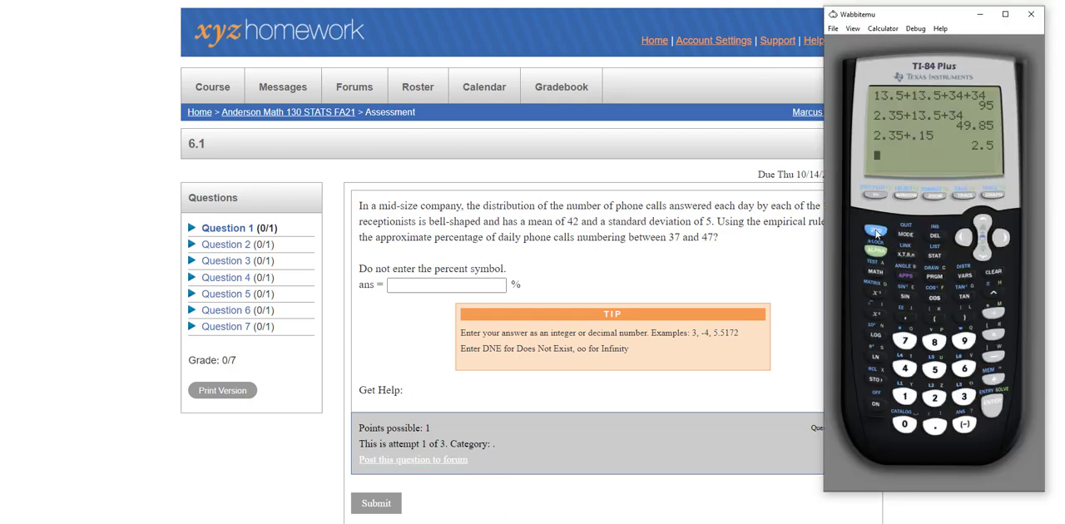
- Start a normalcdf calculation with lower and upper bounds (99 entered), mean 0 and standard deviation 1
left_click(963, 272)
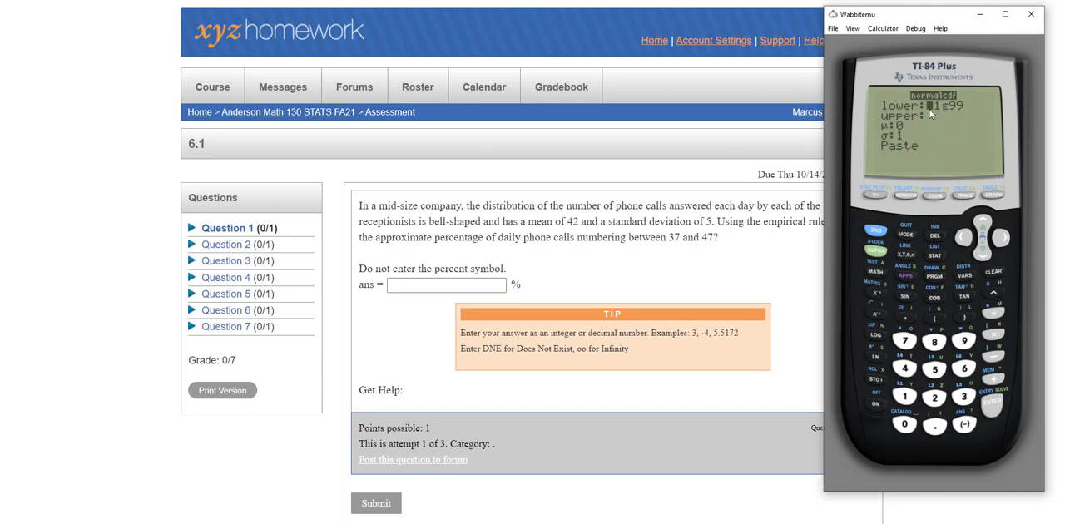
mouse_move(925, 110)
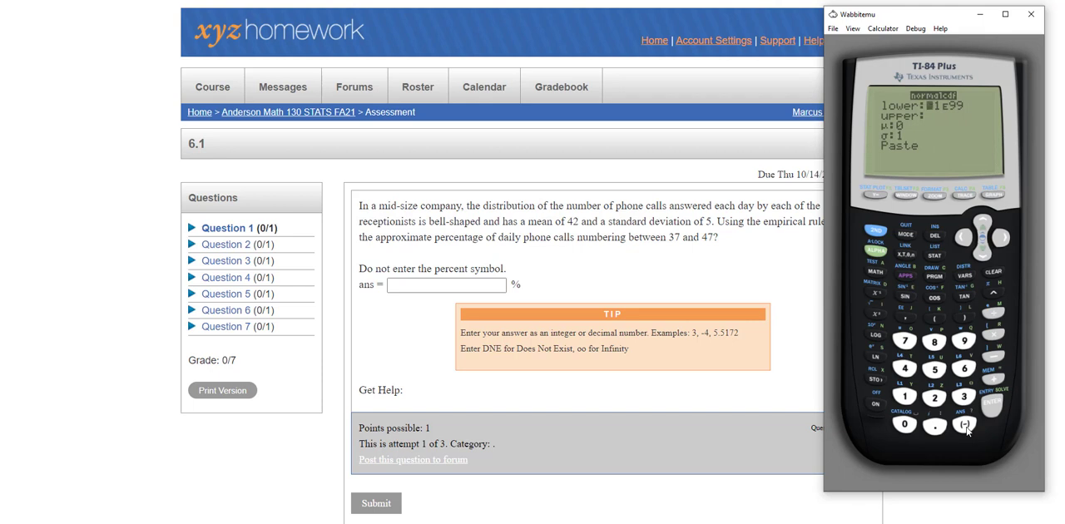
left_click(905, 396)
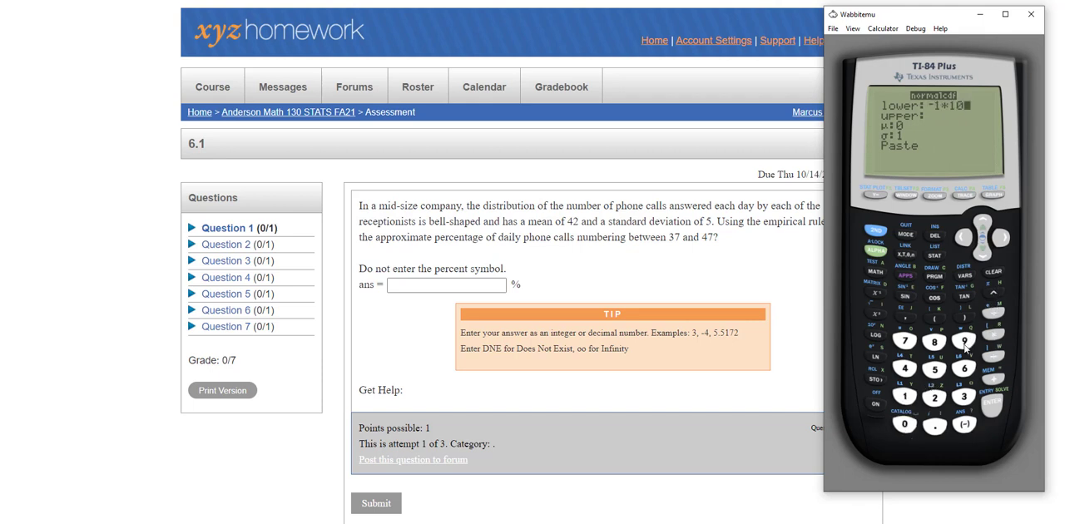
left_click(963, 341)
type("1*10")
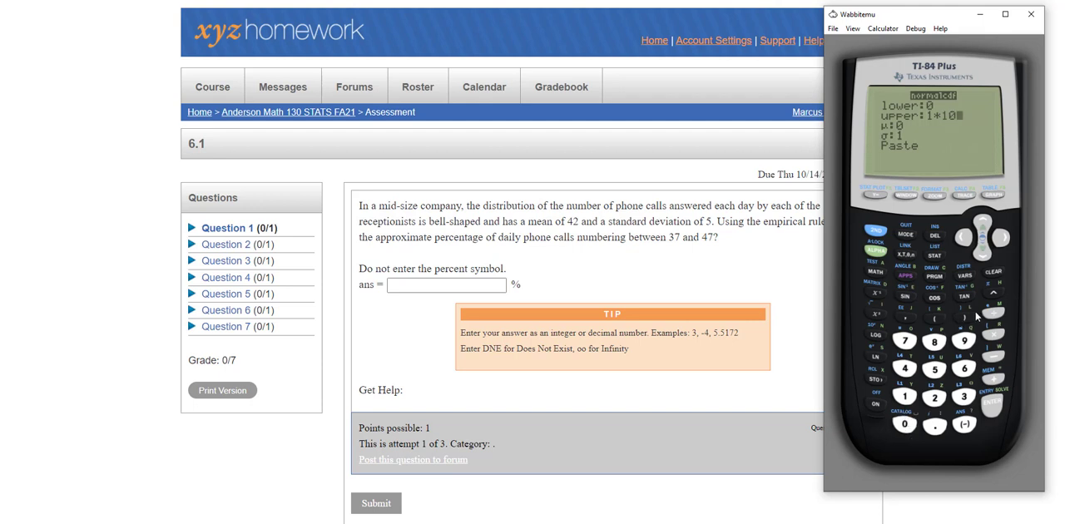
type("99")
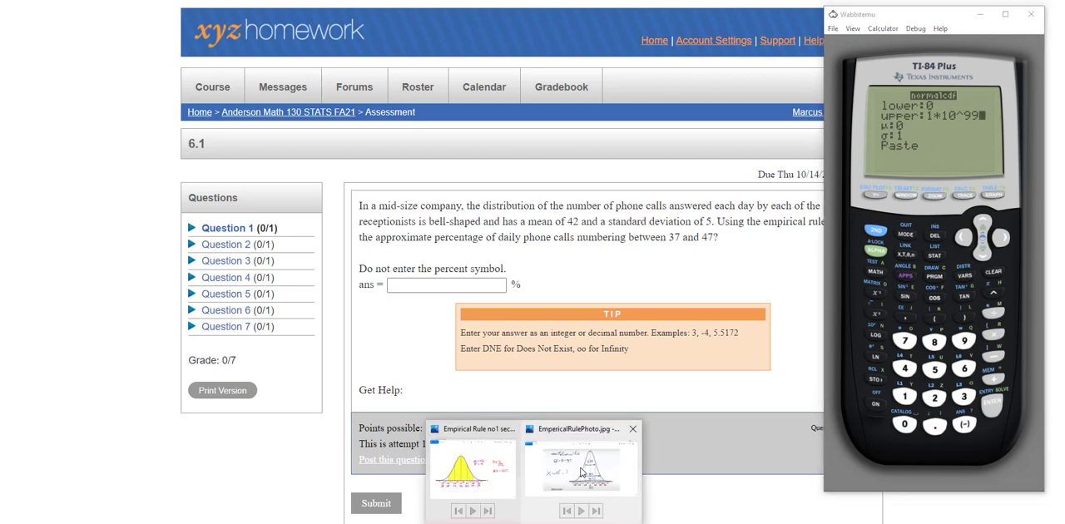
- Restore the Photos window showing the bell curve with mean 46 and standard deviation 4
left_click(581, 466)
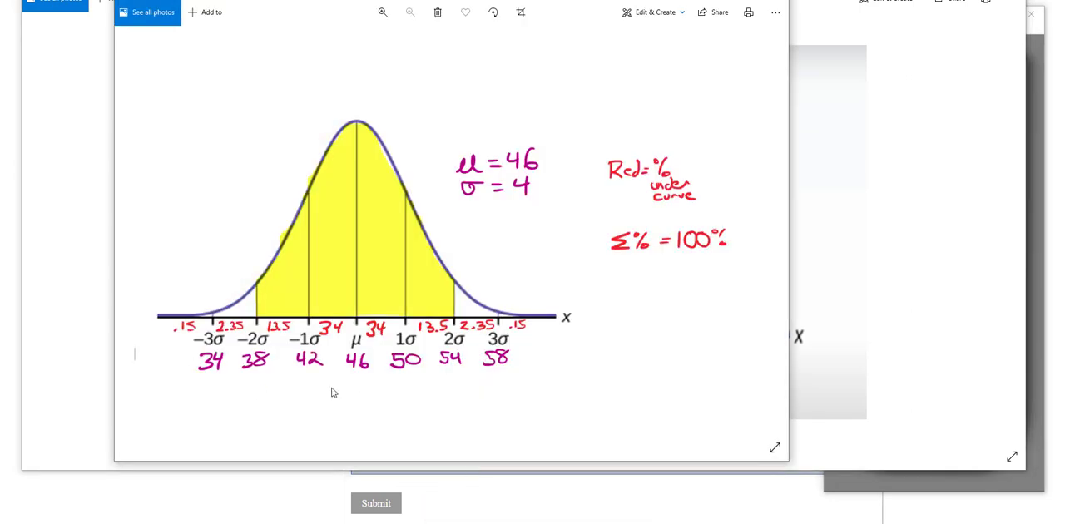
mouse_move(463, 363)
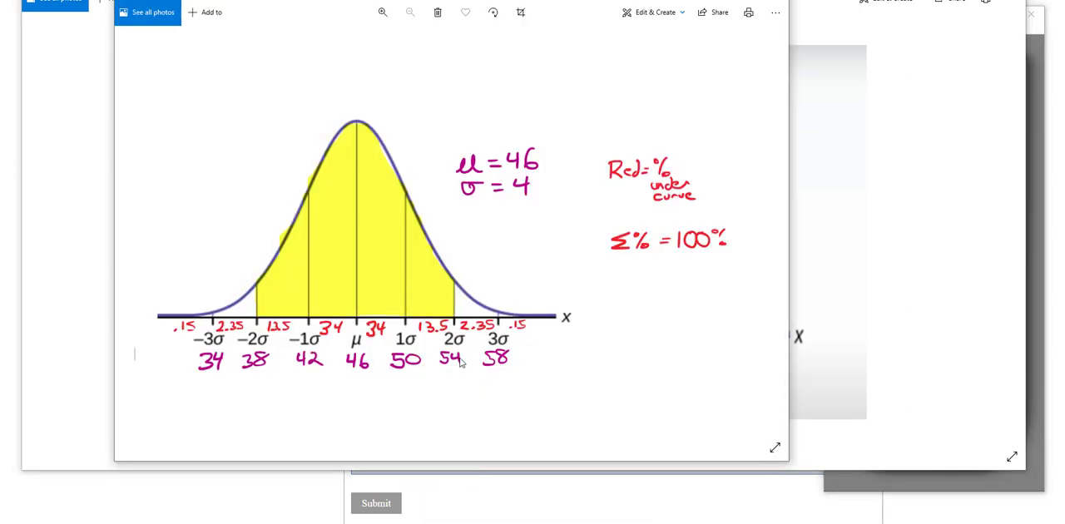
mouse_move(489, 396)
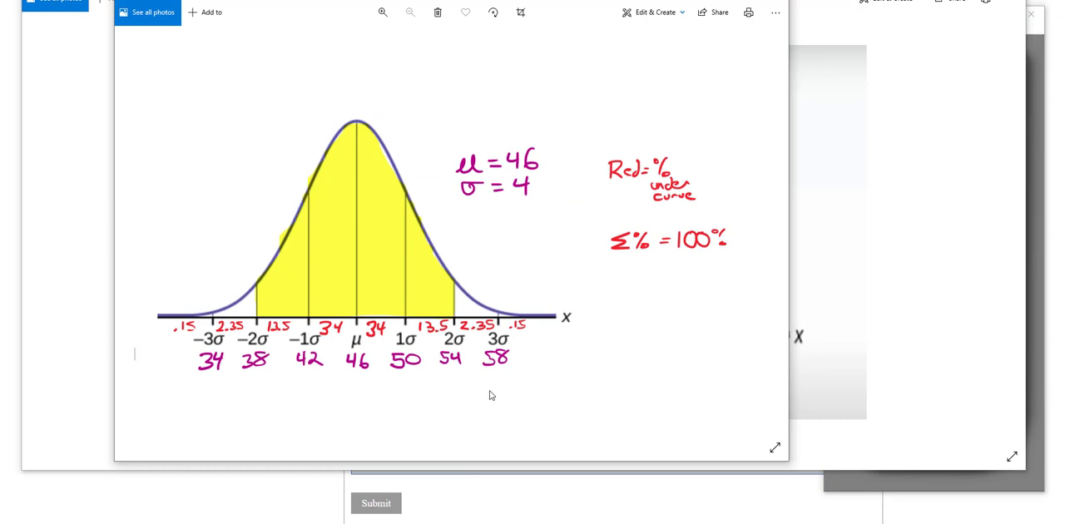